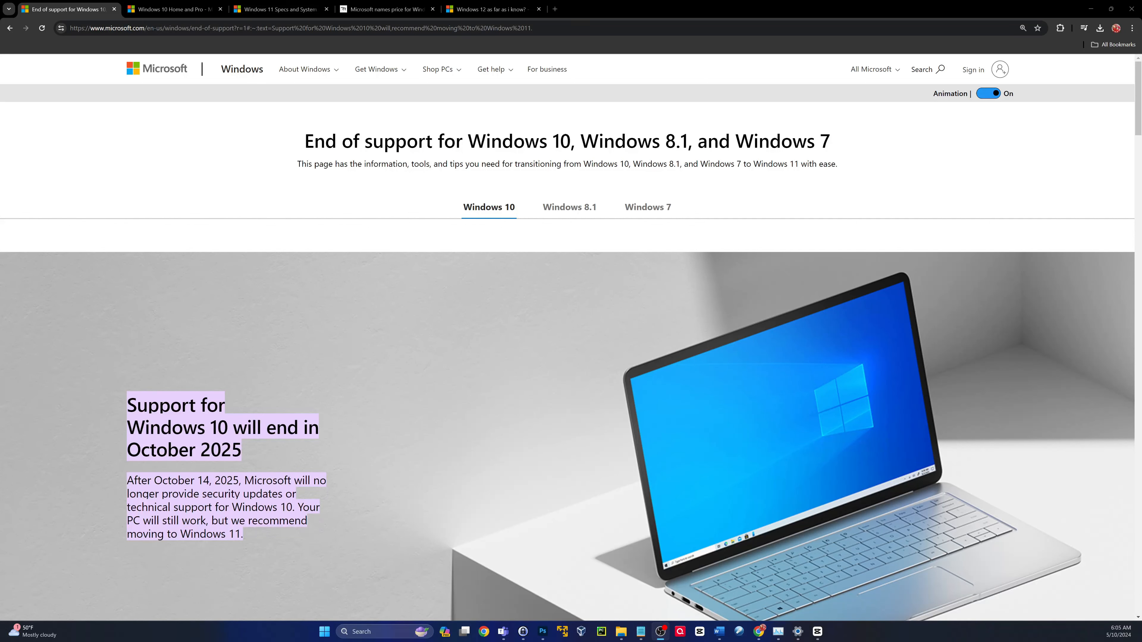
pyautogui.moveTo(343, 211)
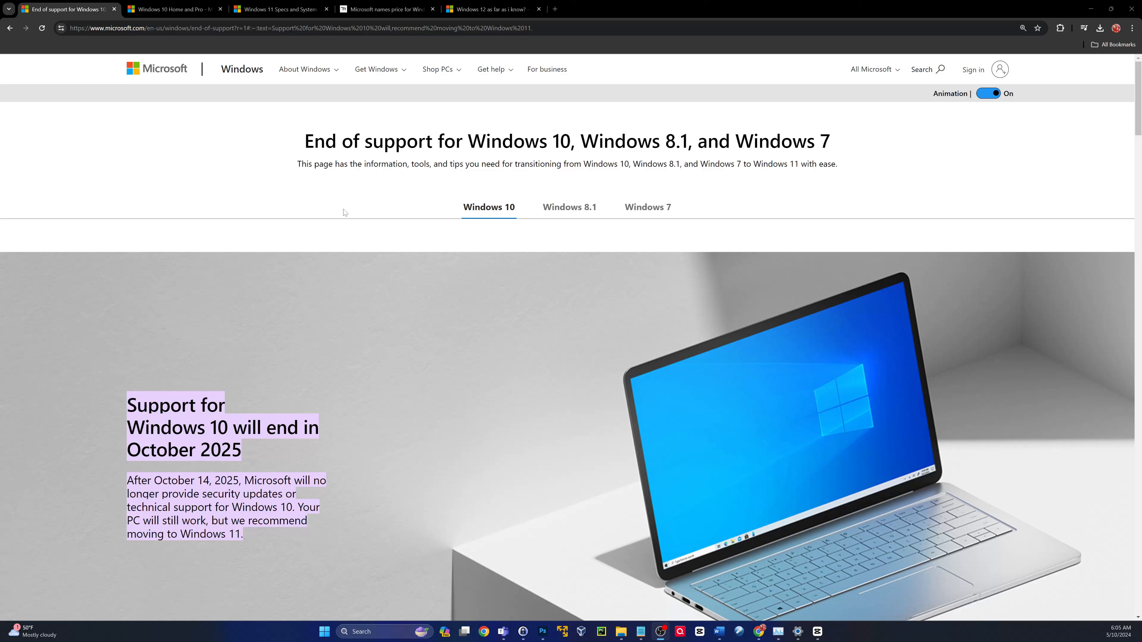
pyautogui.moveTo(300, 249)
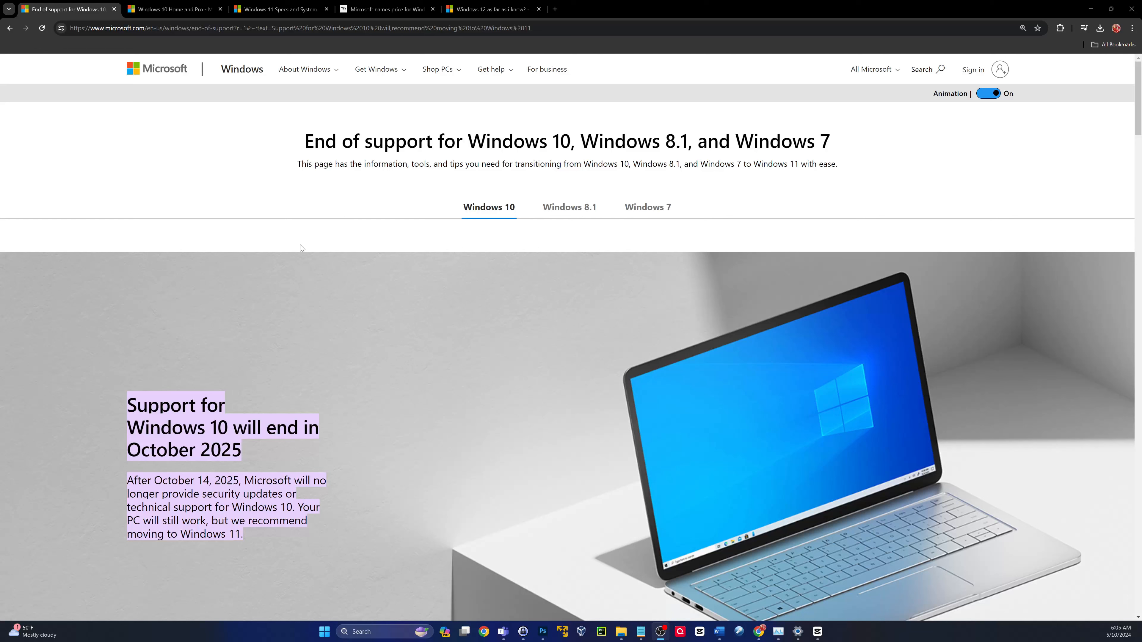
pyautogui.moveTo(291, 253)
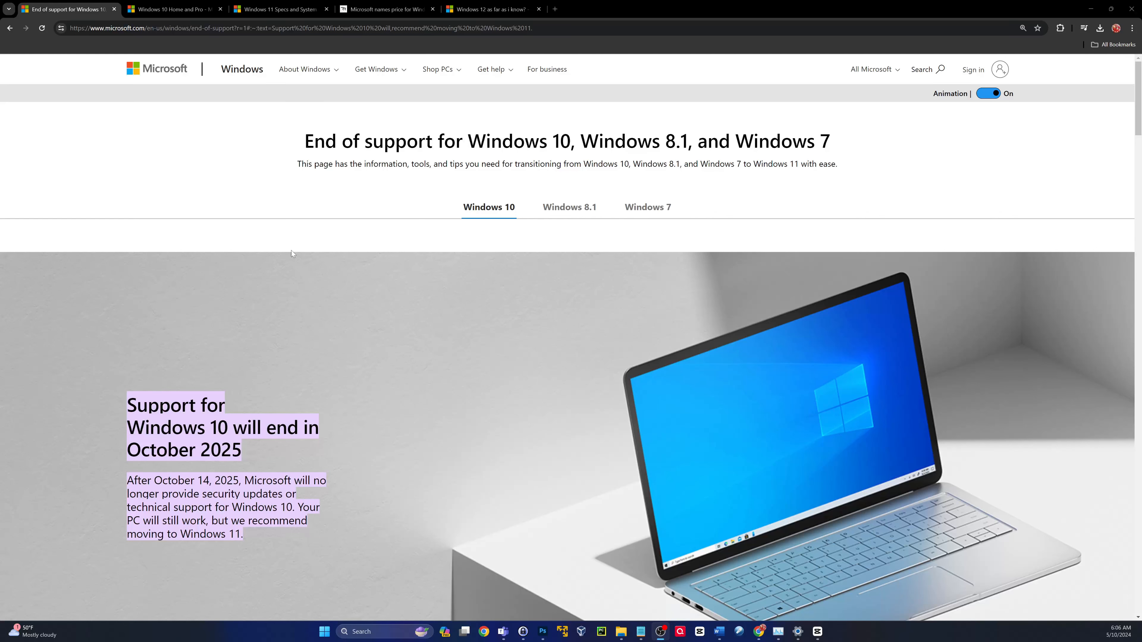
pyautogui.moveTo(220, 285)
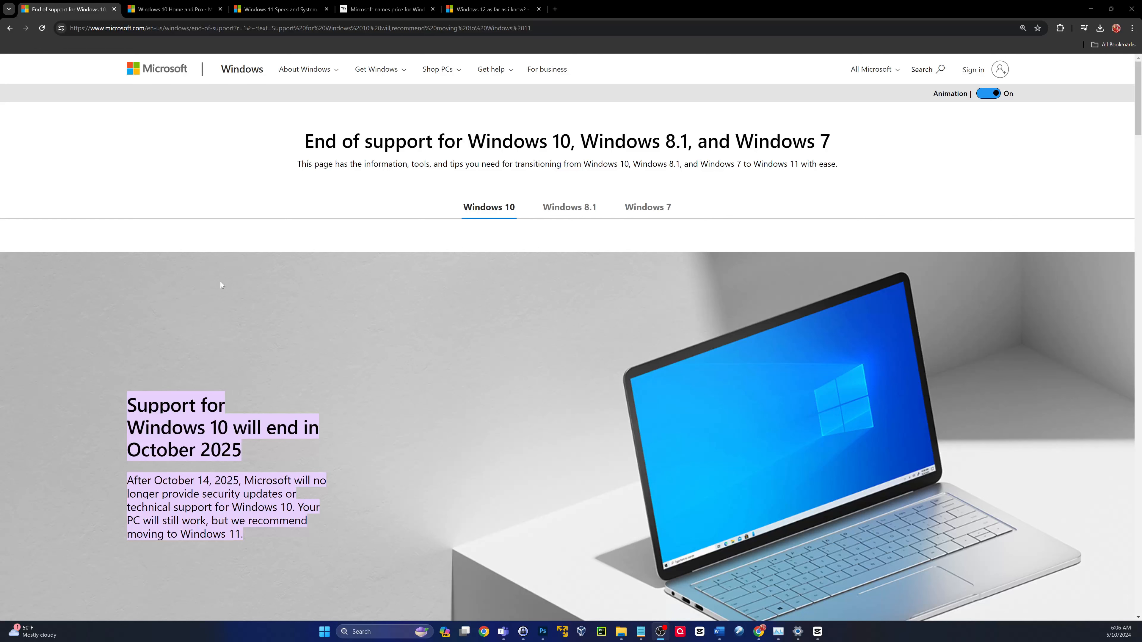
pyautogui.moveTo(428, 322)
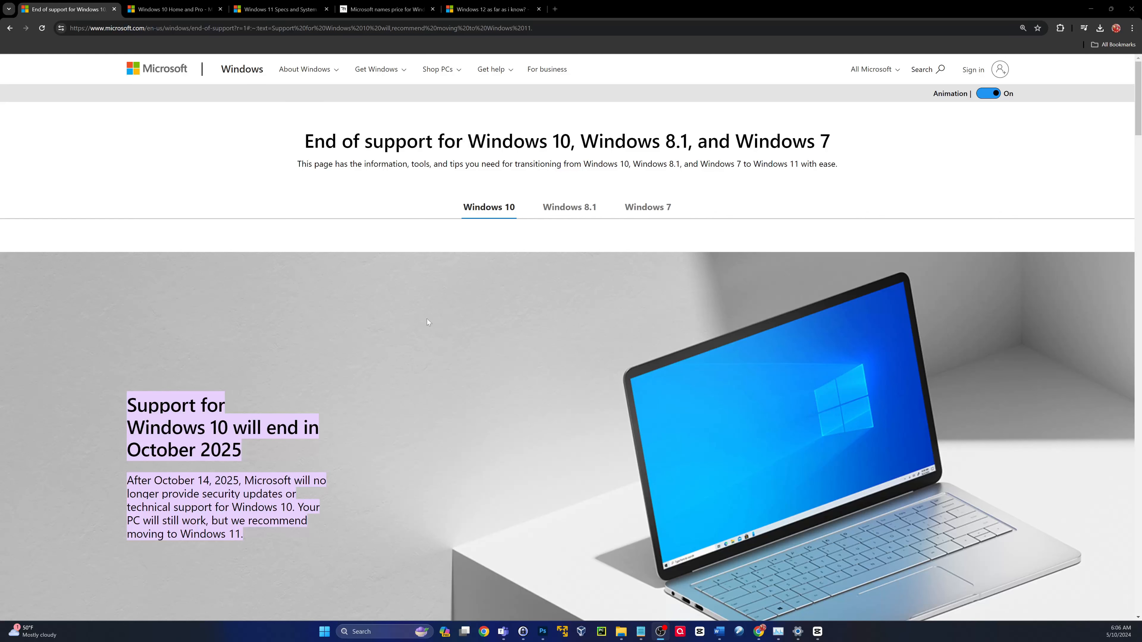
pyautogui.moveTo(315, 565)
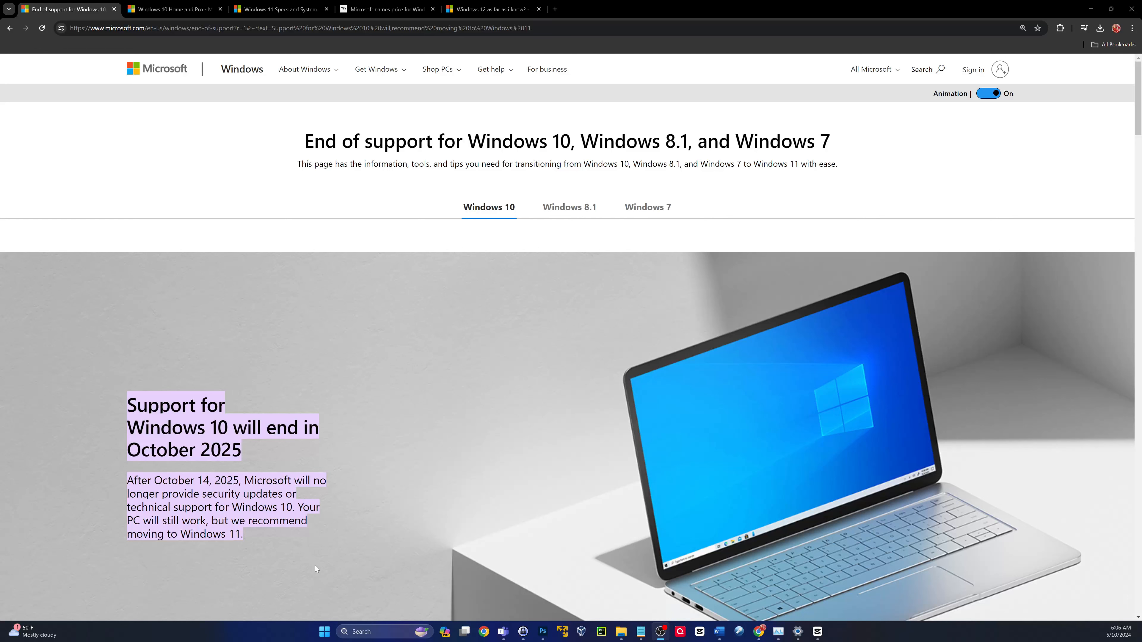
pyautogui.moveTo(350, 392)
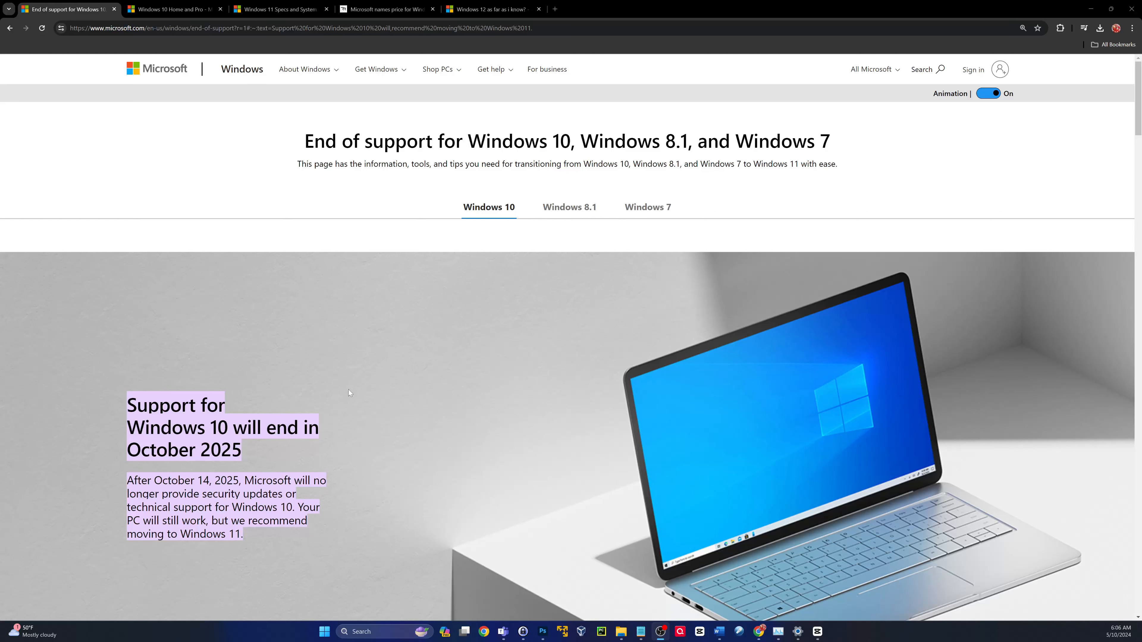
pyautogui.moveTo(7, 170)
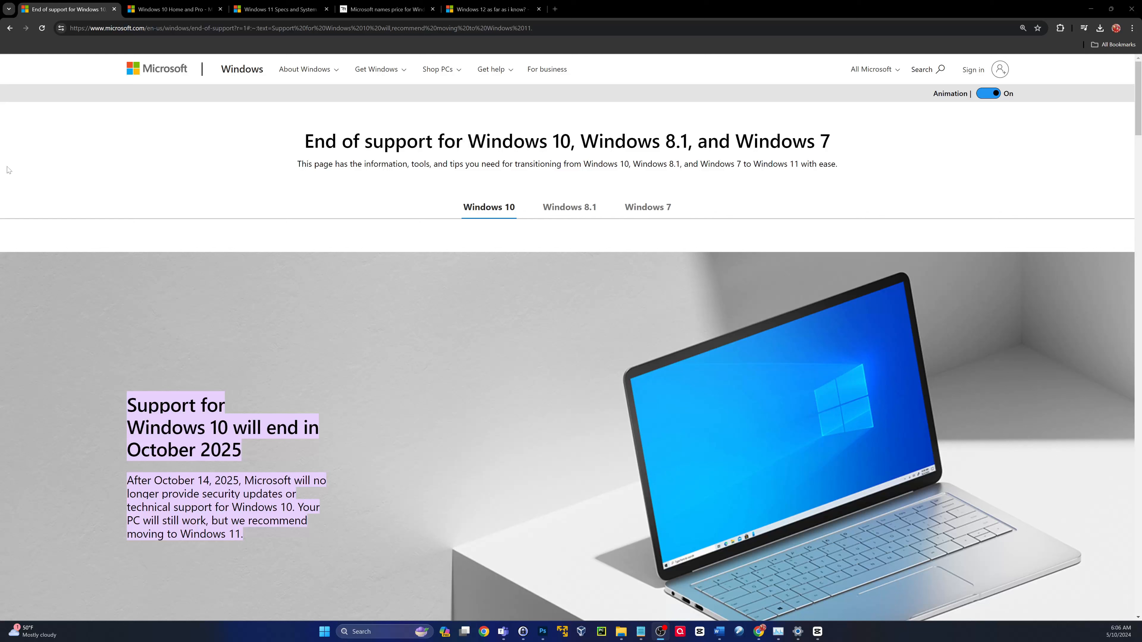
pyautogui.moveTo(149, 496)
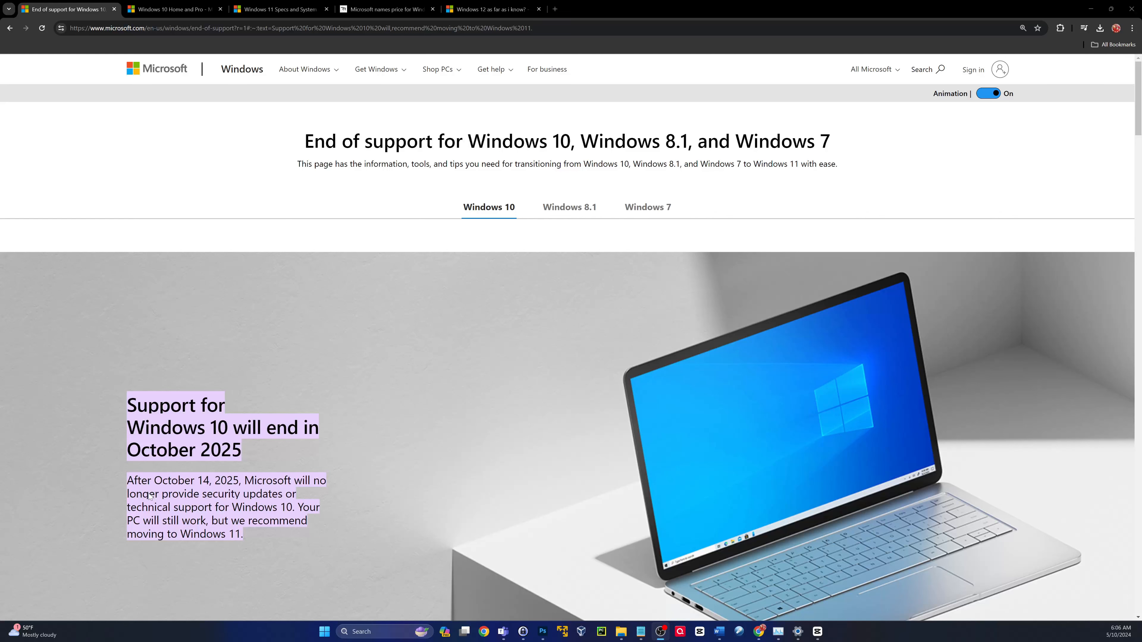
pyautogui.moveTo(207, 504)
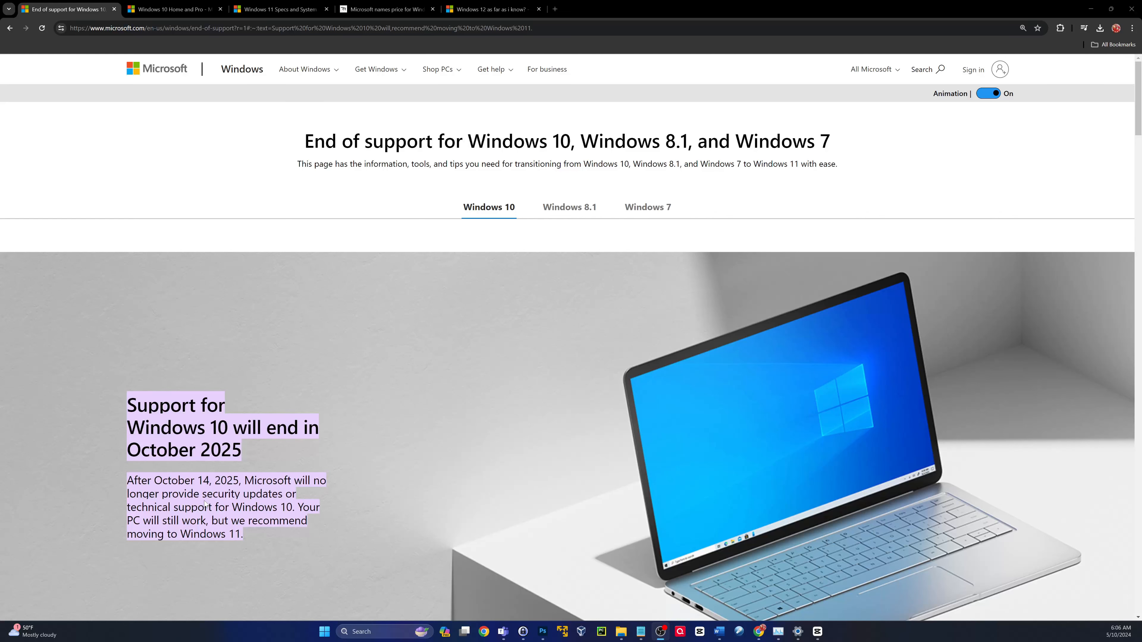
pyautogui.moveTo(564, 482)
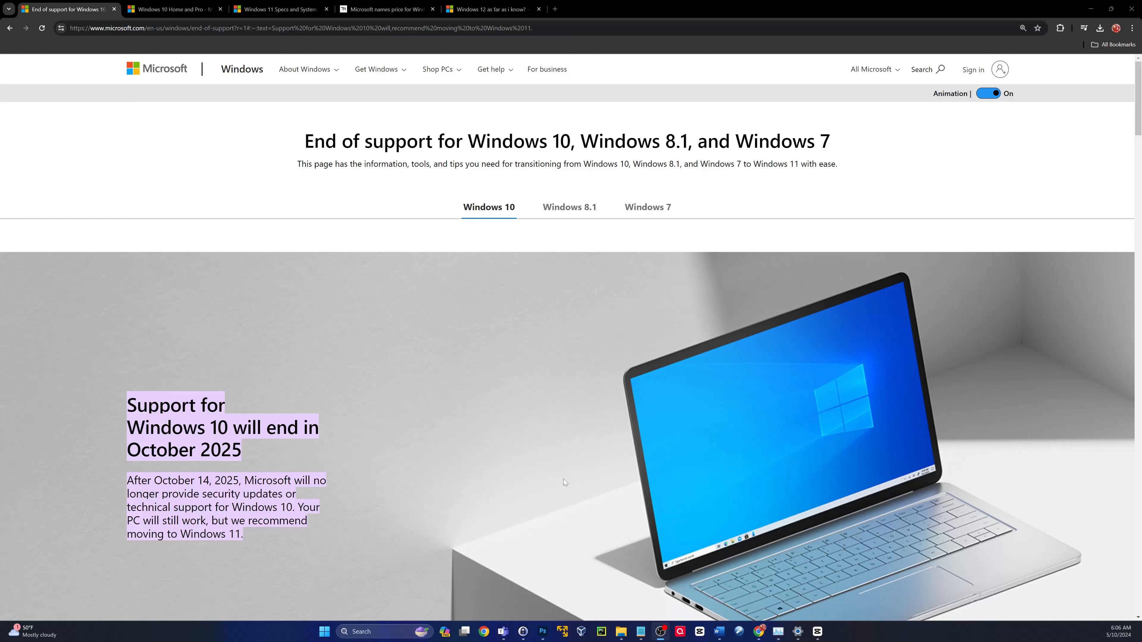
pyautogui.moveTo(521, 494)
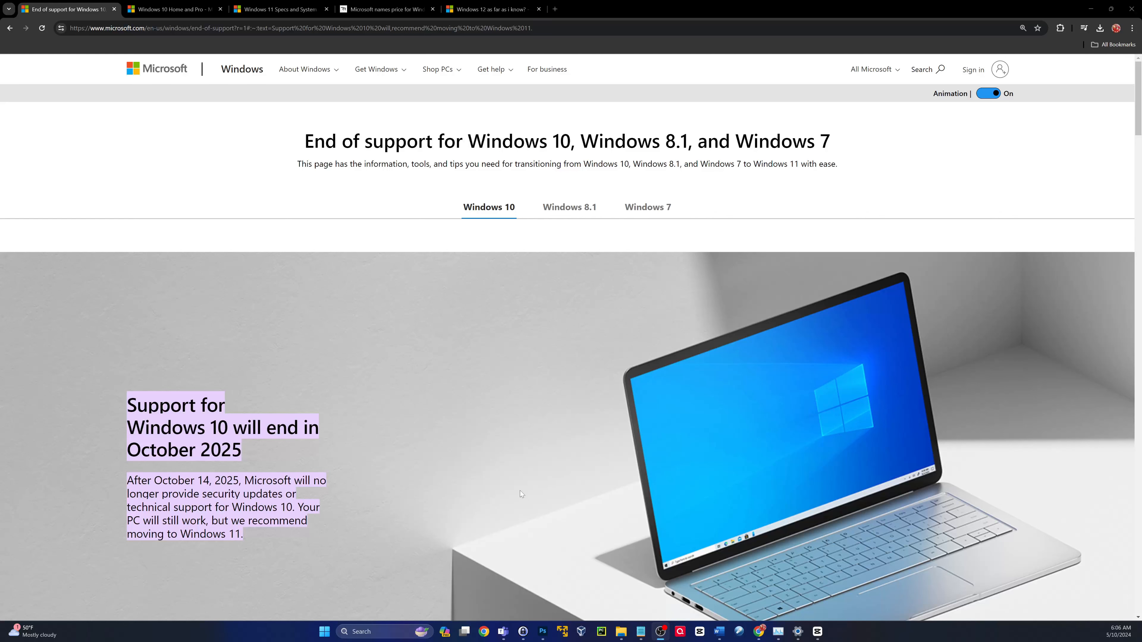
pyautogui.moveTo(386, 621)
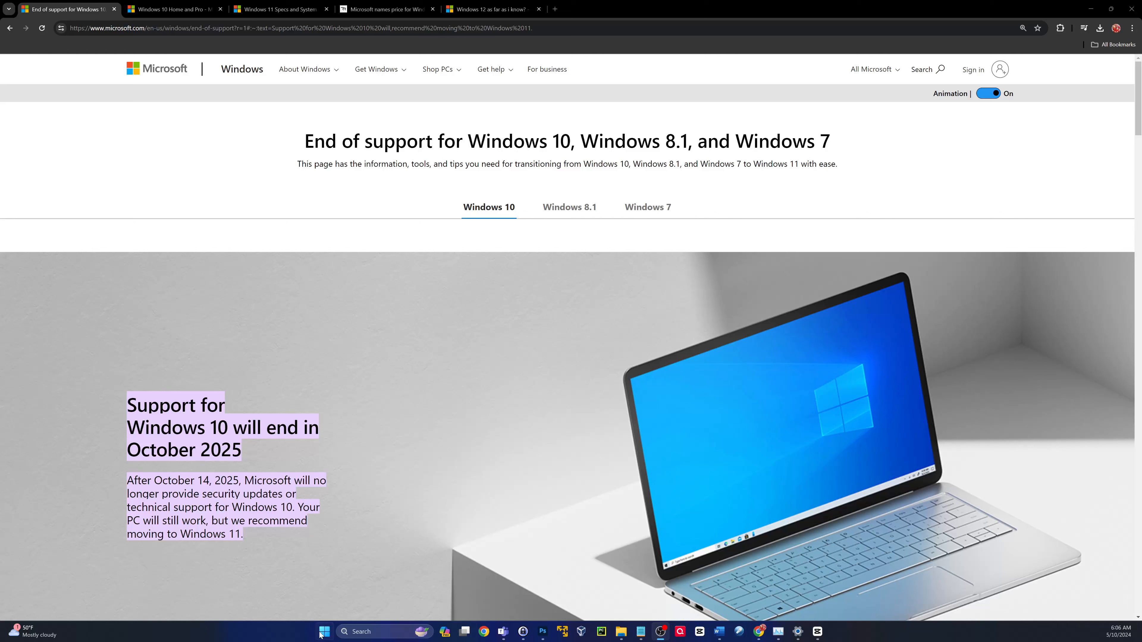
pyautogui.moveTo(280, 416)
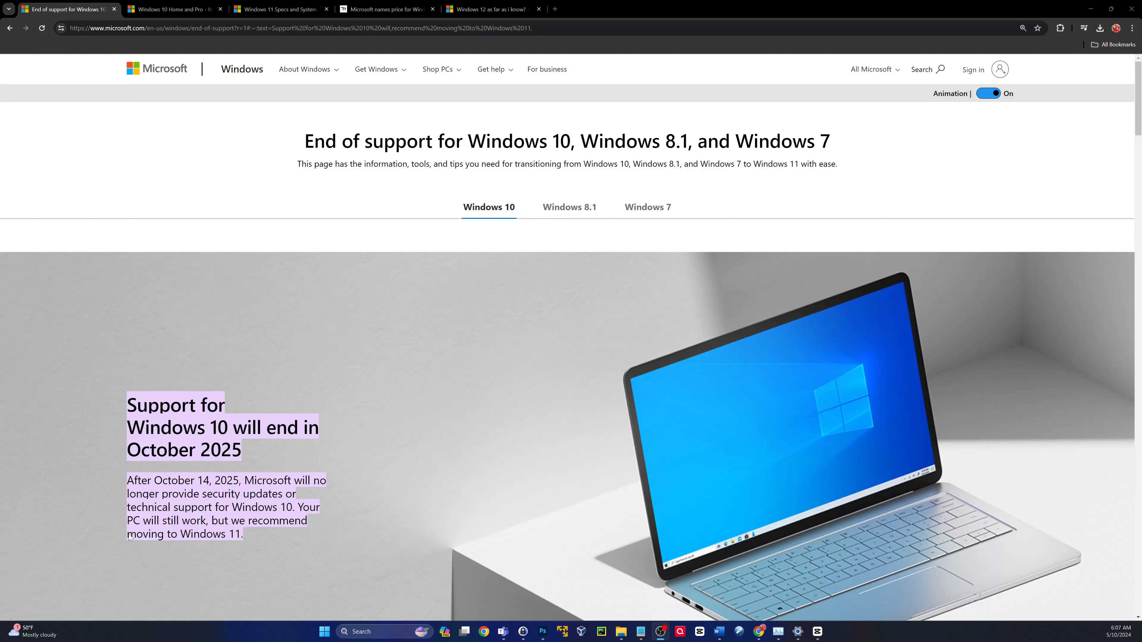
pyautogui.moveTo(279, 150)
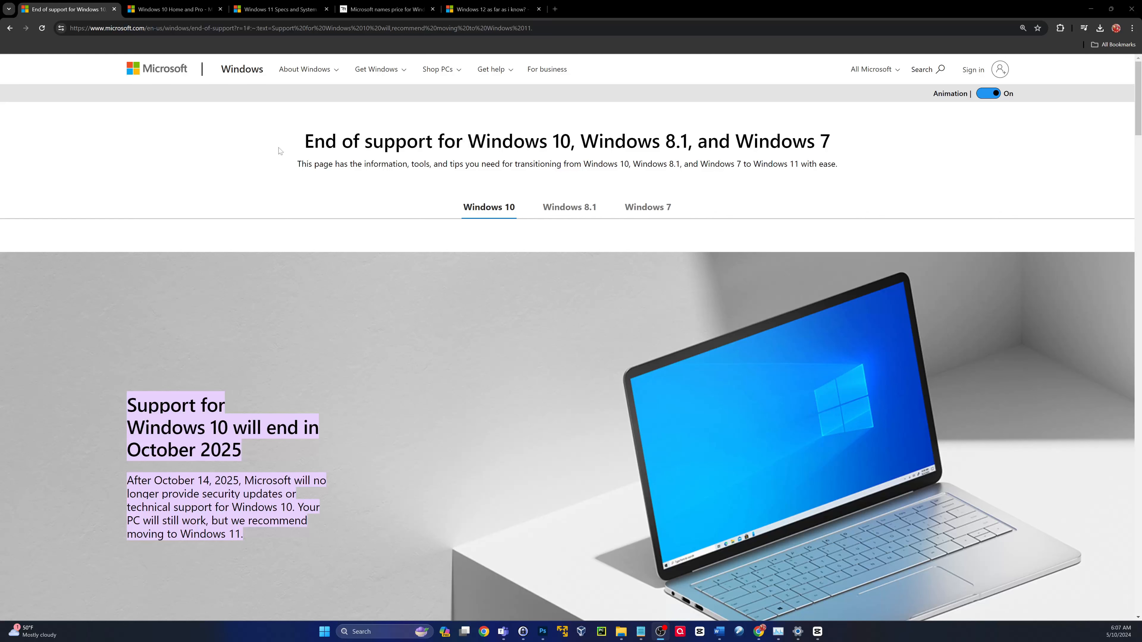
pyautogui.moveTo(244, 396)
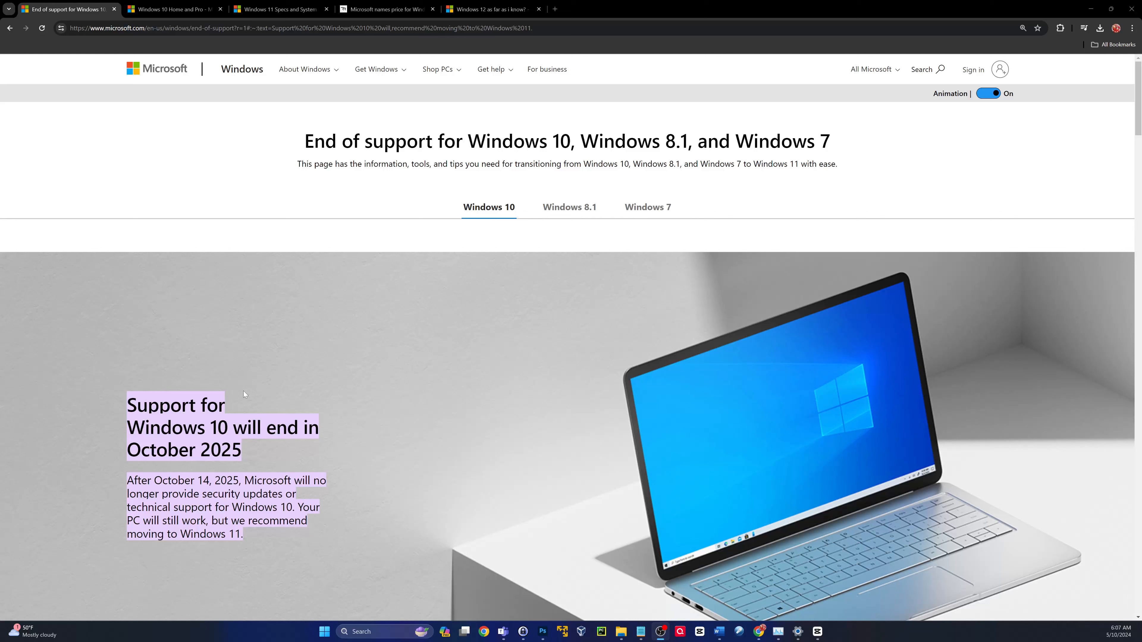
pyautogui.moveTo(346, 615)
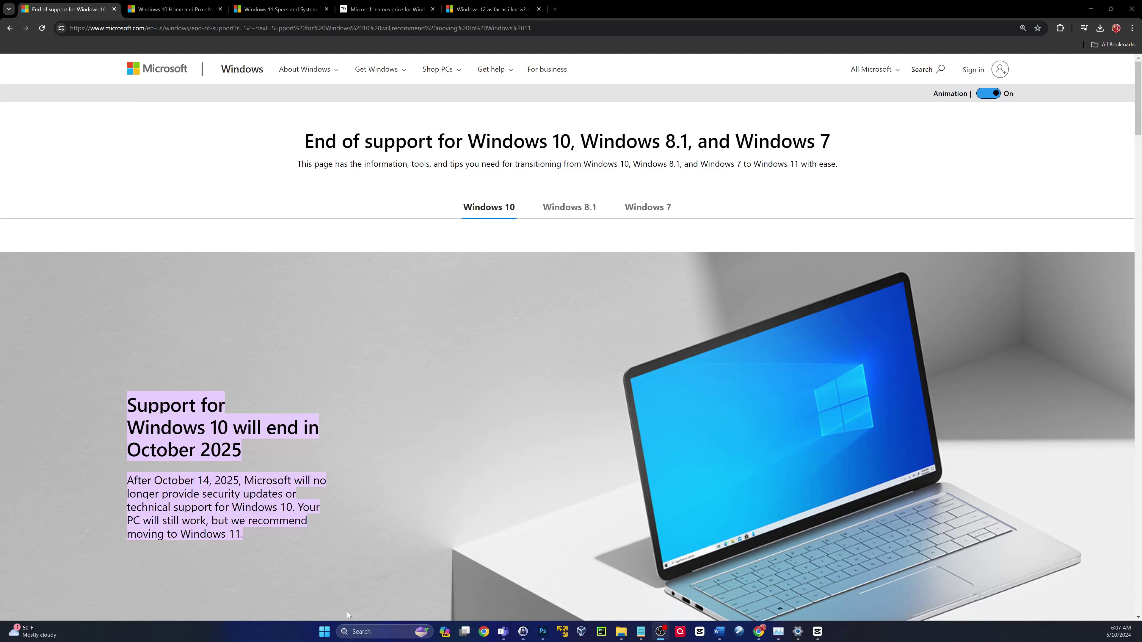
pyautogui.moveTo(367, 396)
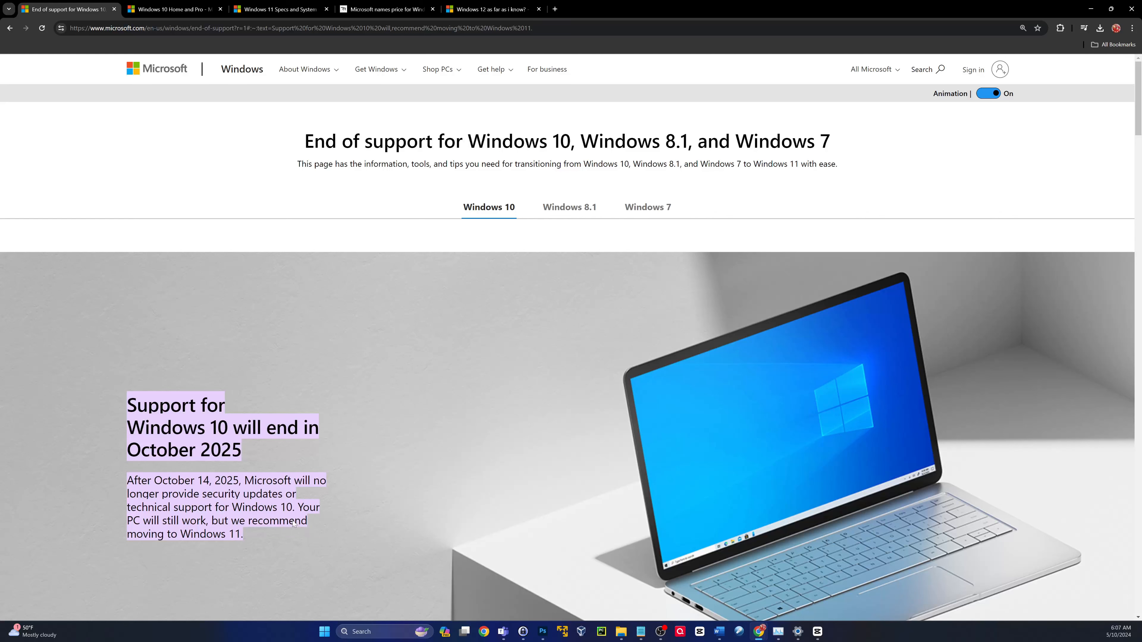
pyautogui.moveTo(428, 423)
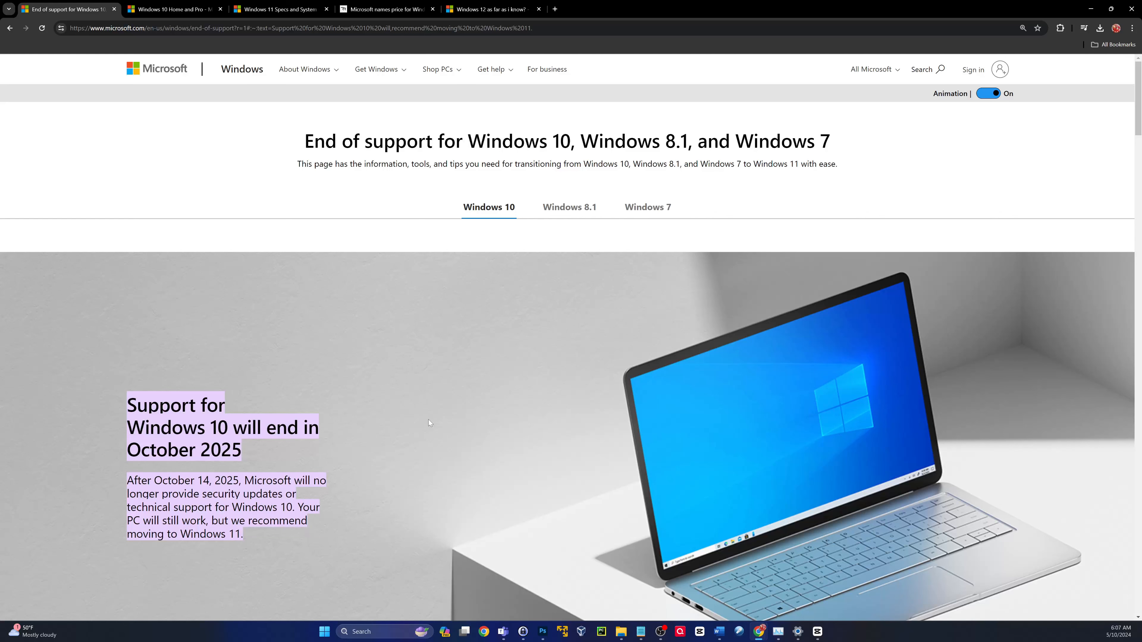
pyautogui.moveTo(383, 438)
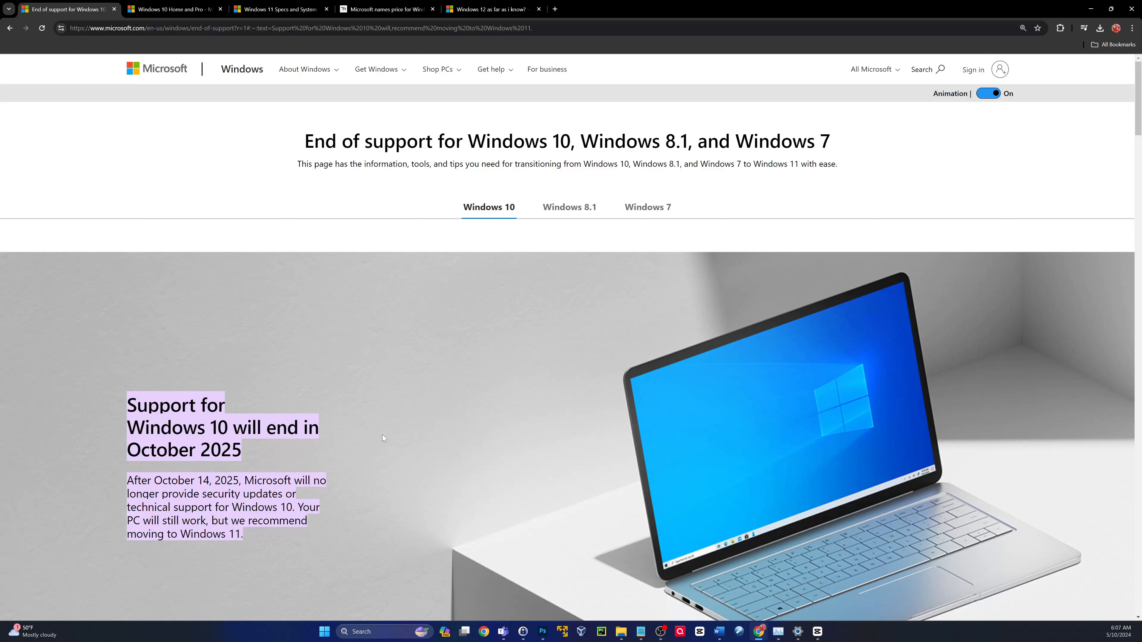
pyautogui.moveTo(374, 446)
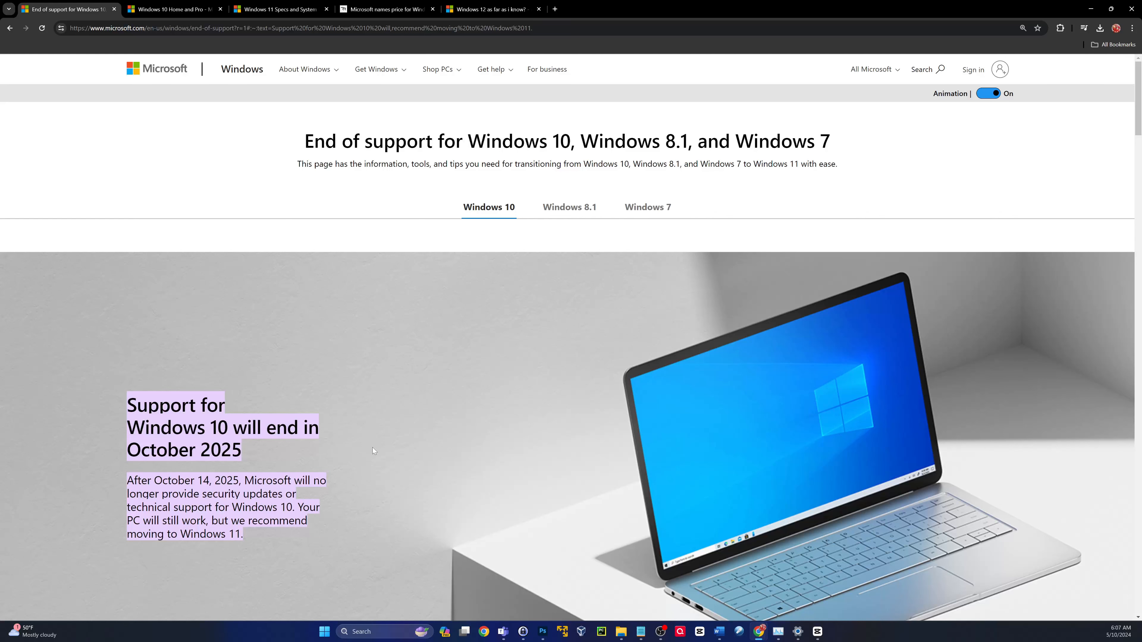
pyautogui.moveTo(979, 474)
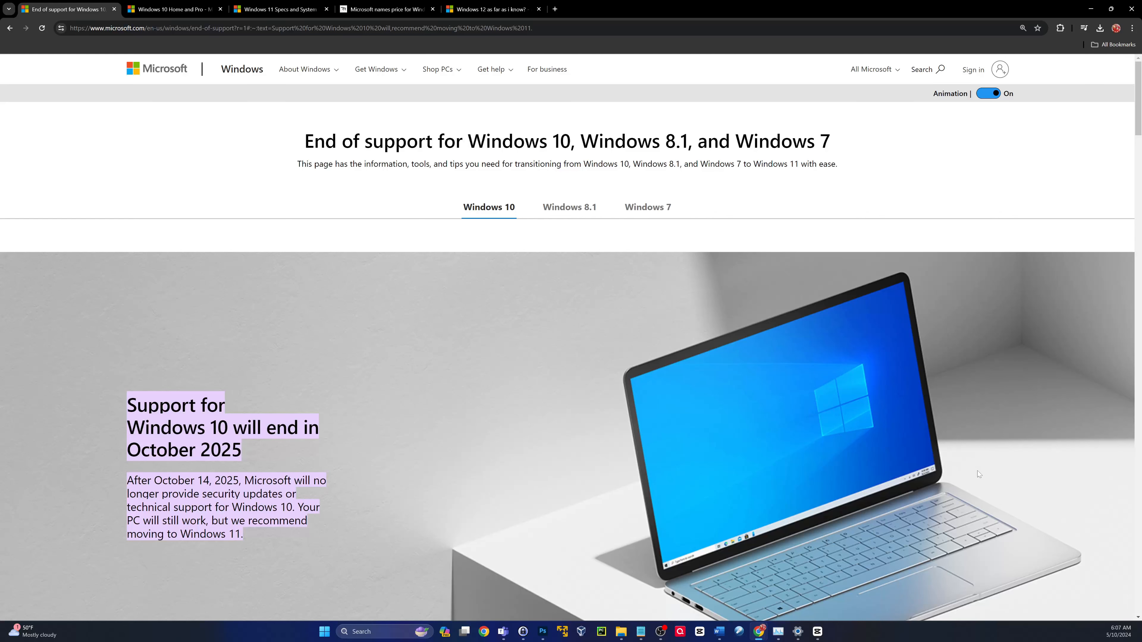
pyautogui.moveTo(547, 69)
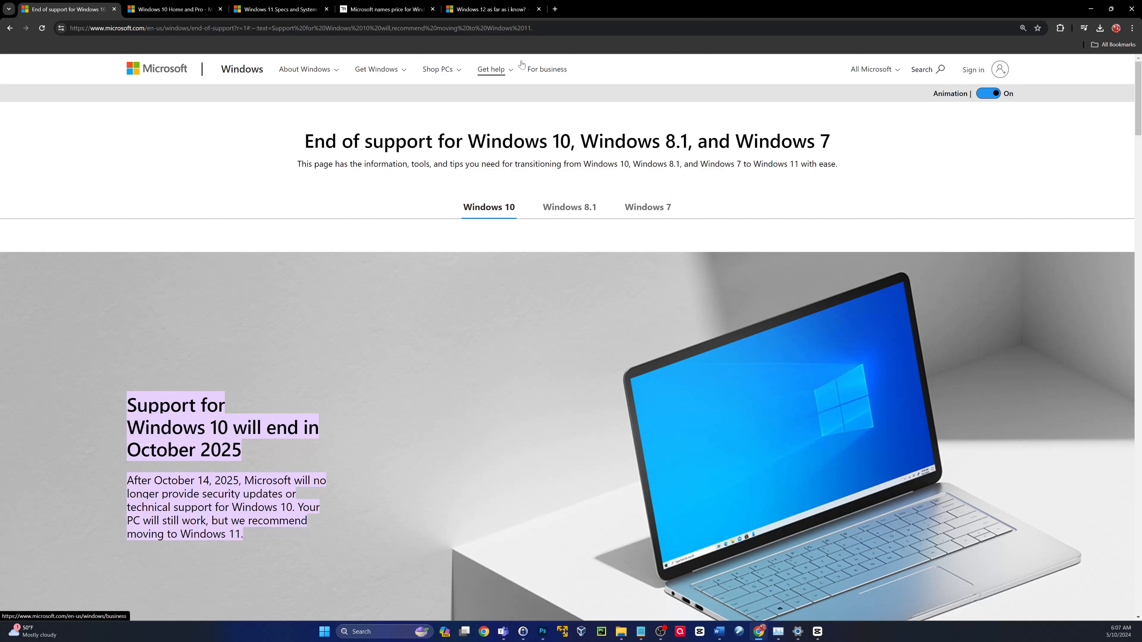
pyautogui.moveTo(394, 499)
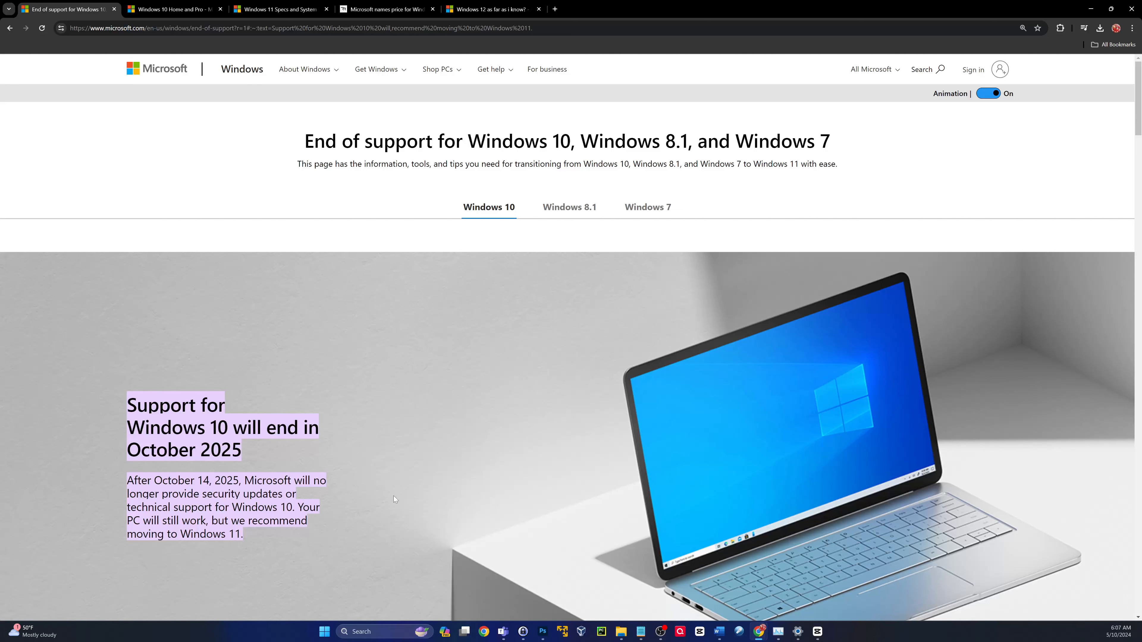
pyautogui.moveTo(880, 364)
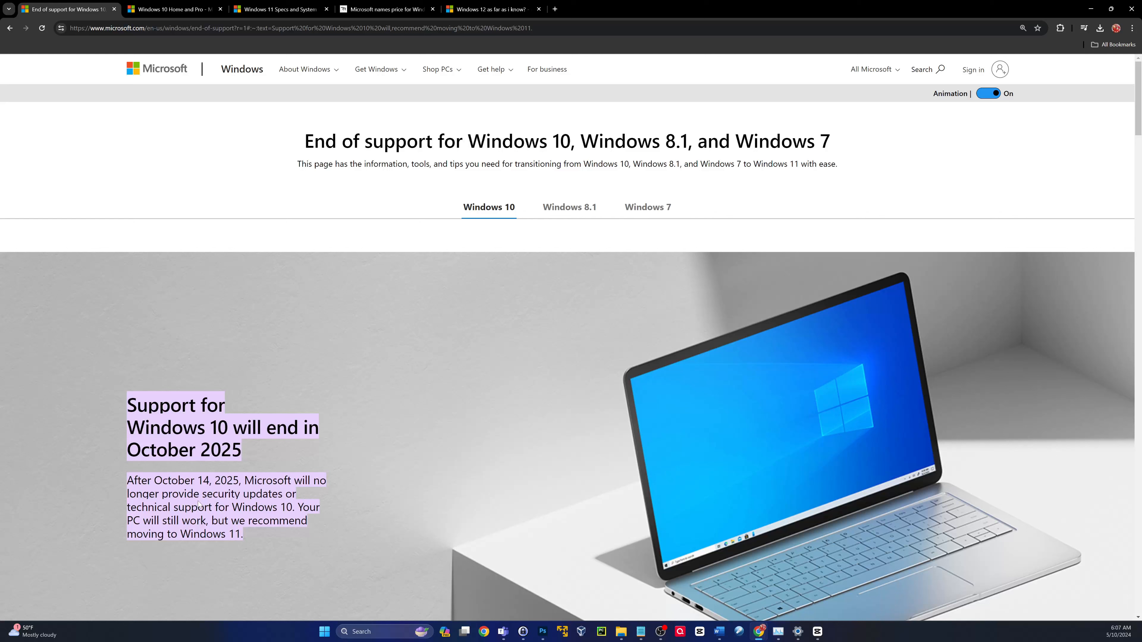
pyautogui.moveTo(236, 419)
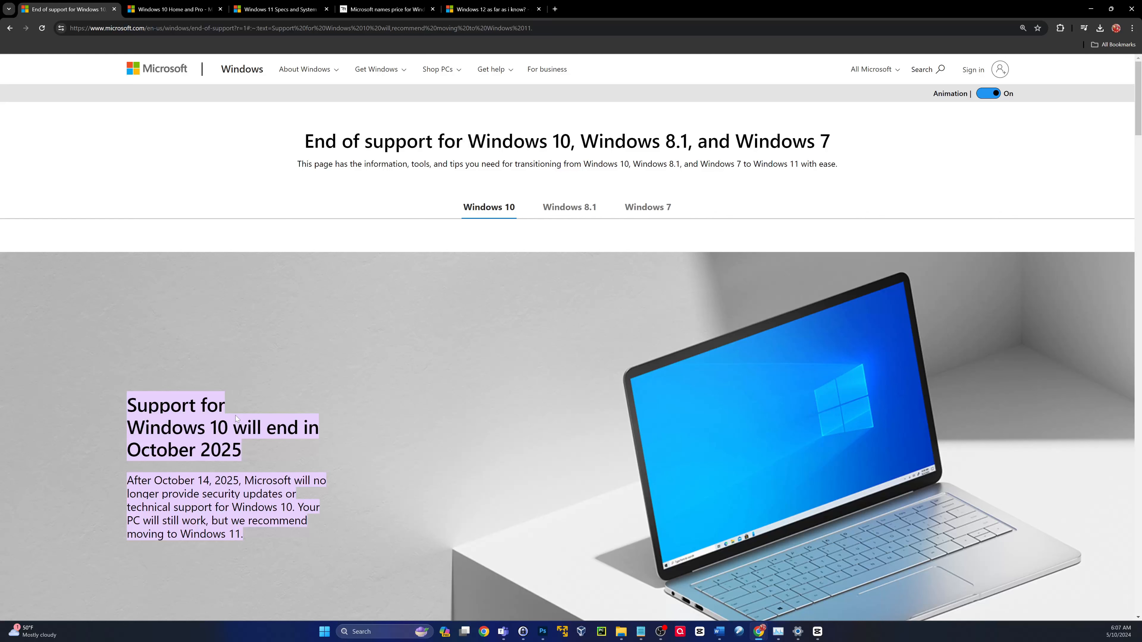
pyautogui.moveTo(233, 113)
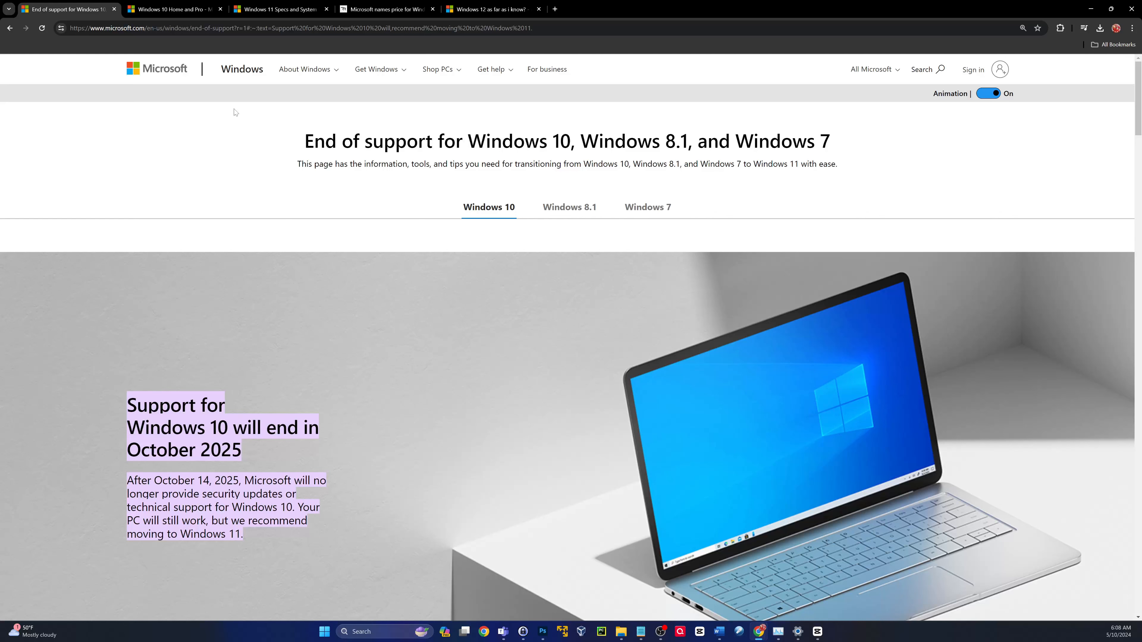
pyautogui.moveTo(223, 124)
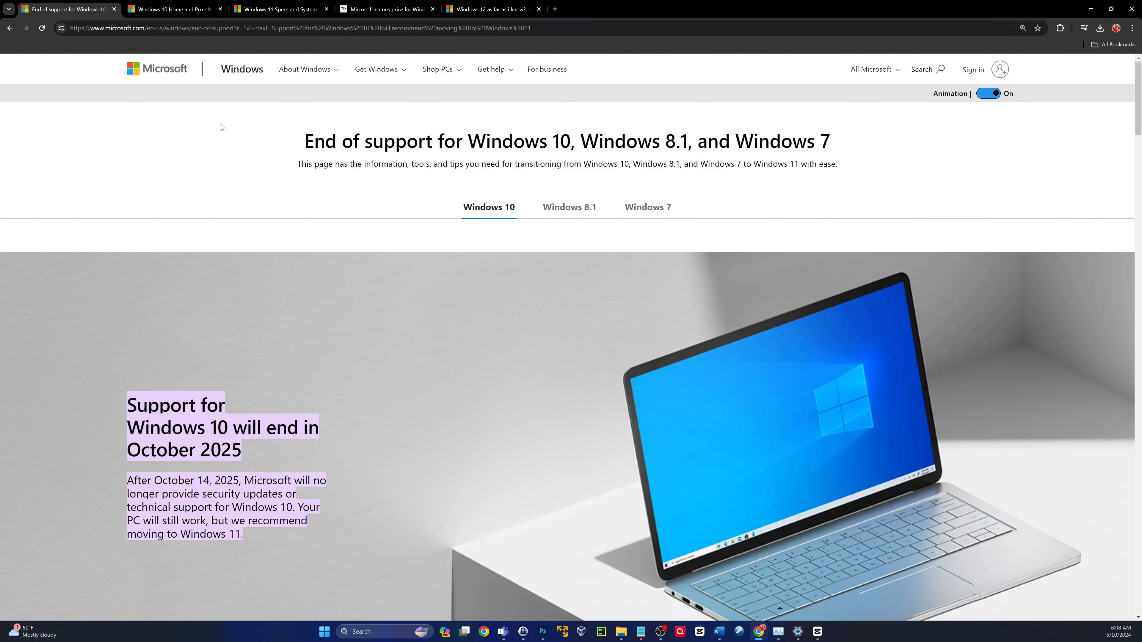
# Review the Support Dates and Releases tables, noting version 22H2 ends October 14, 2025, then return to the top.
pyautogui.click(173, 9)
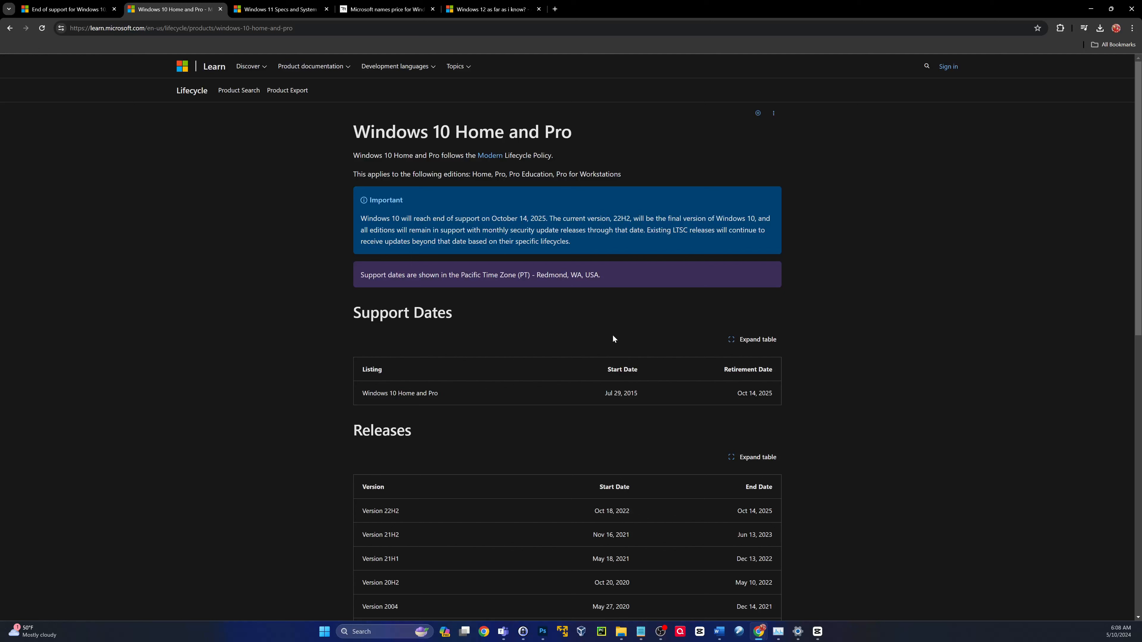
pyautogui.moveTo(866, 207)
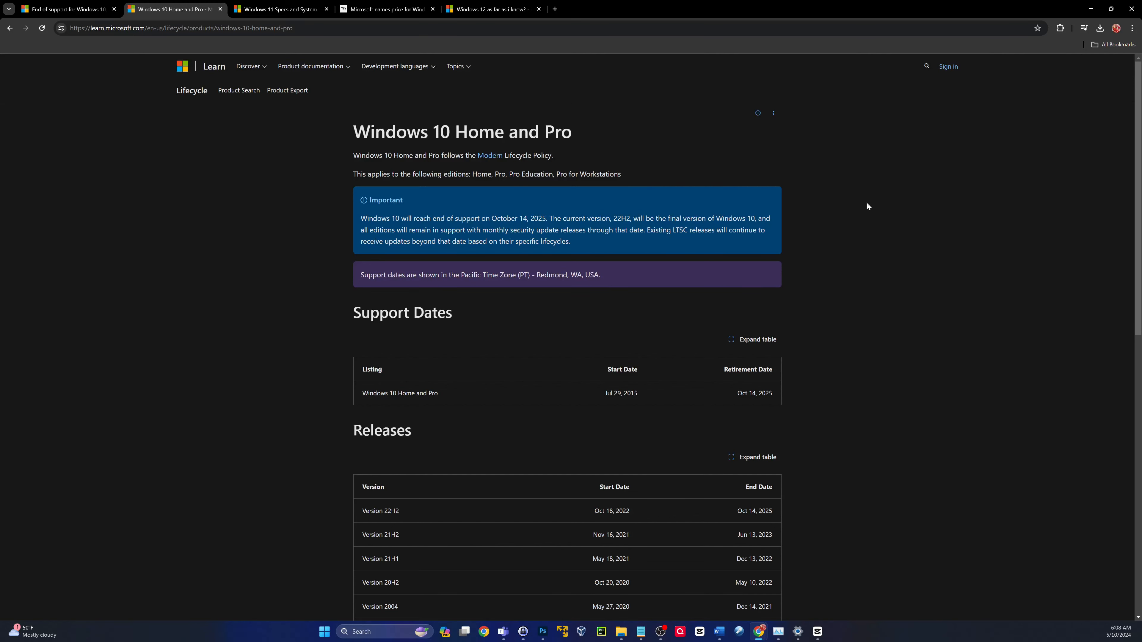
pyautogui.scroll(-3)
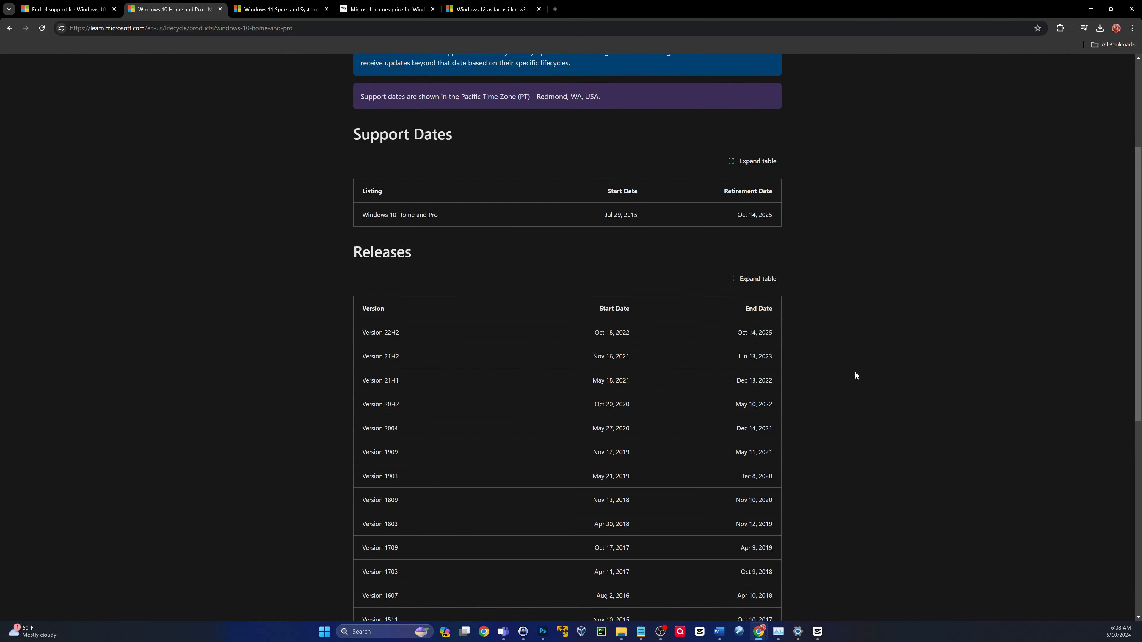
pyautogui.scroll(-3)
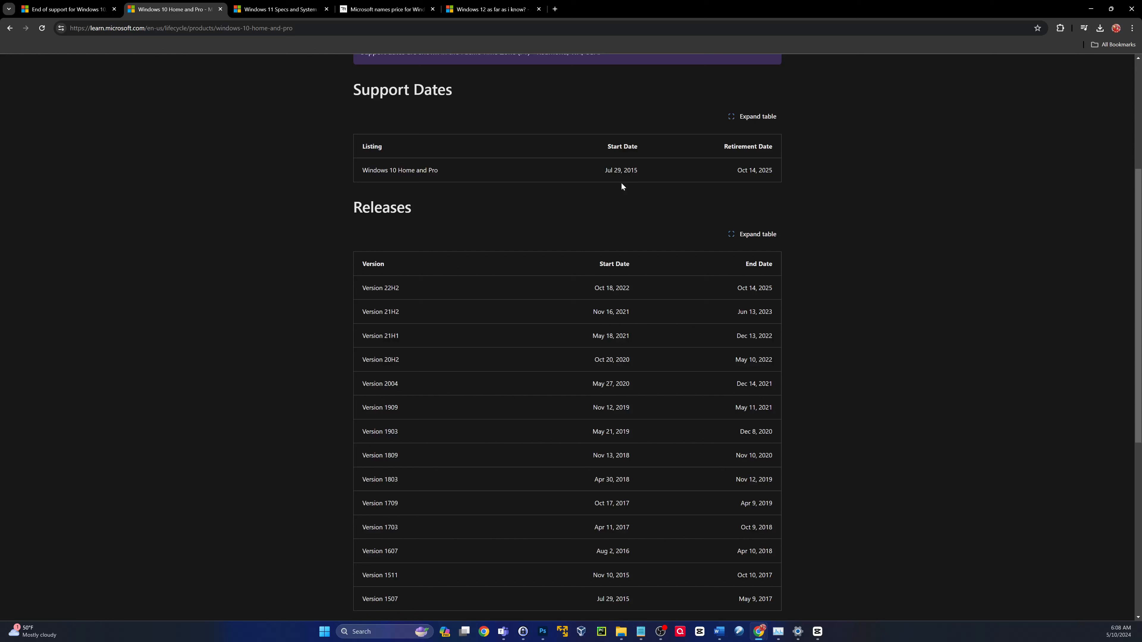
pyautogui.moveTo(833, 435)
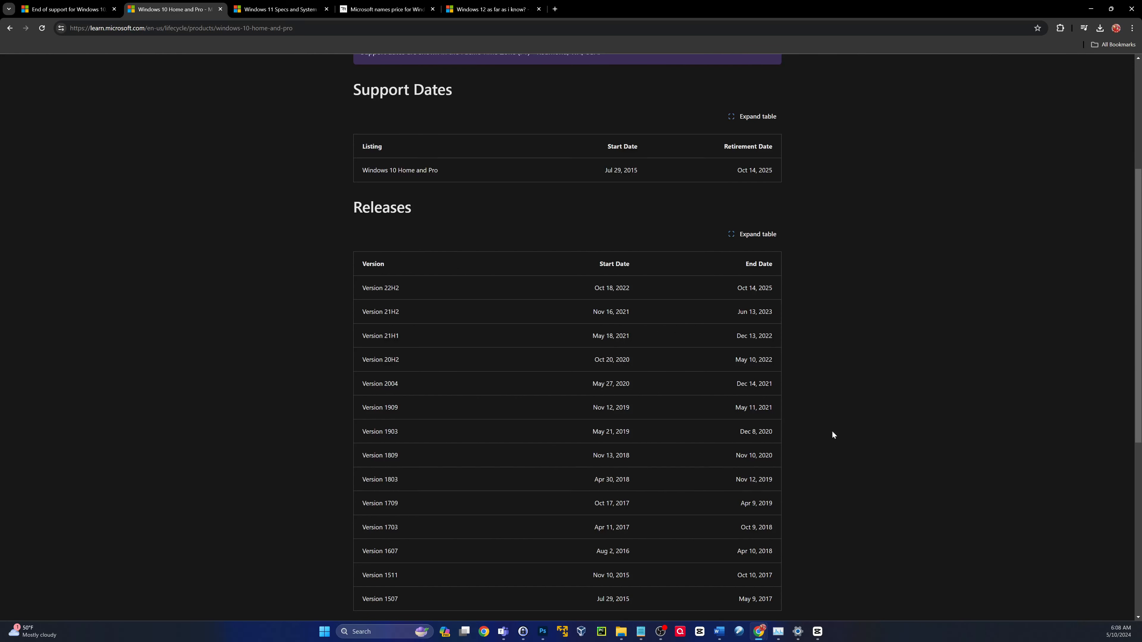
pyautogui.scroll(-3)
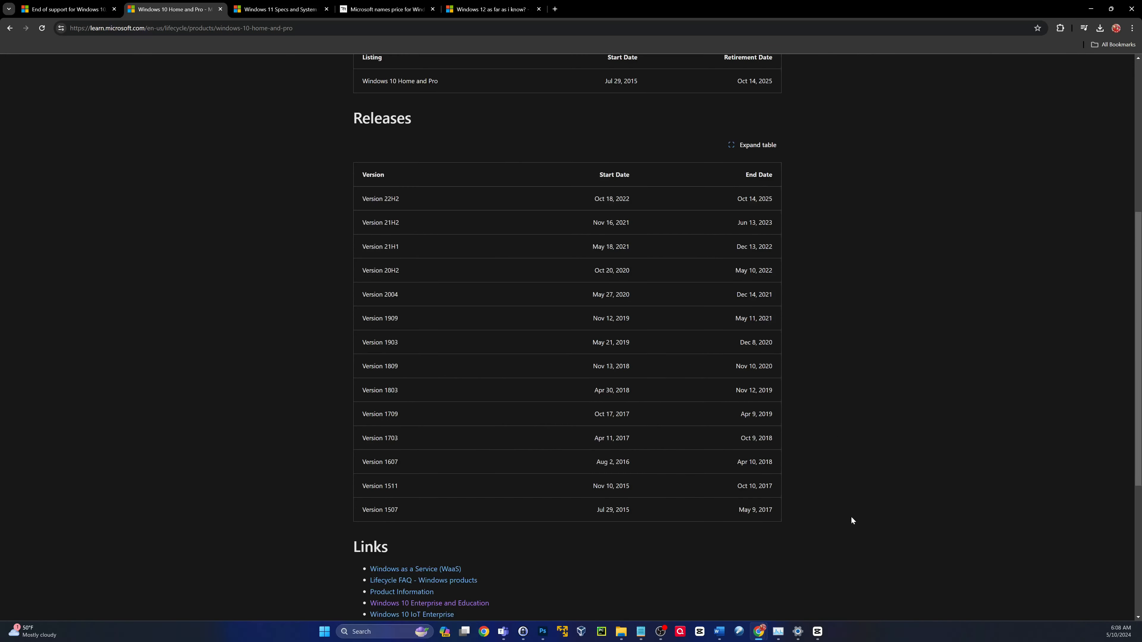
pyautogui.scroll(3)
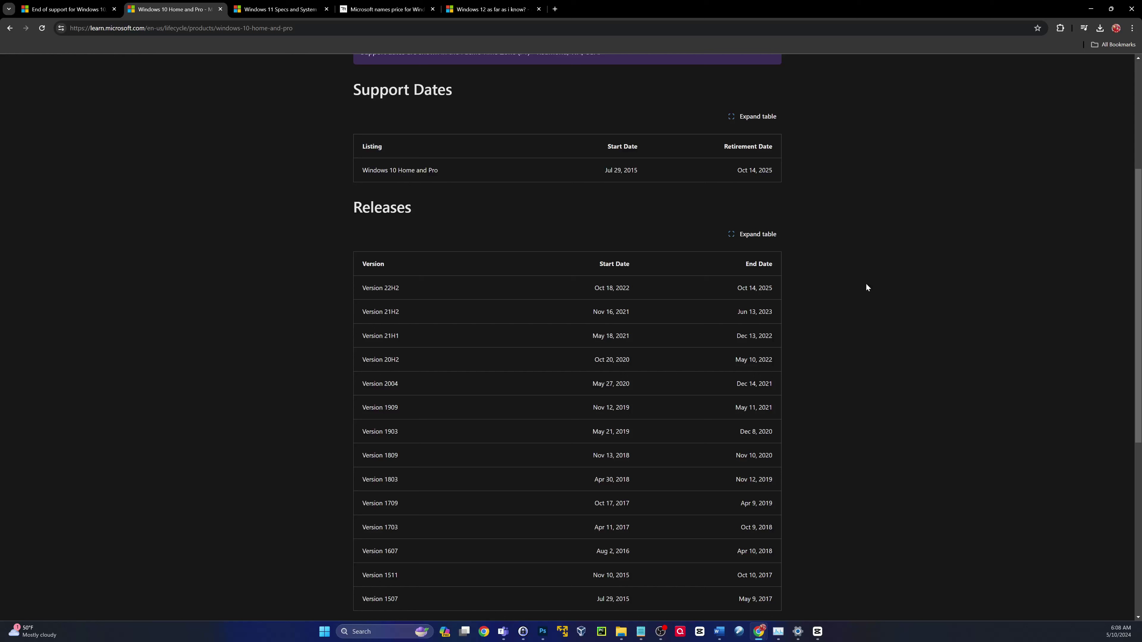
pyautogui.moveTo(756, 179)
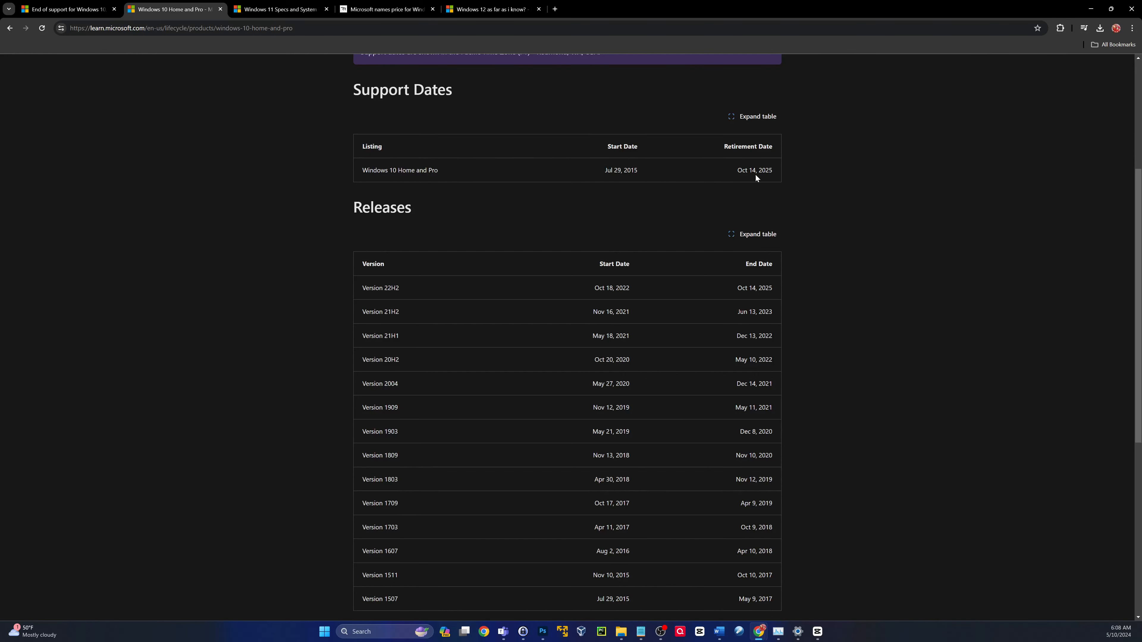
pyautogui.moveTo(863, 409)
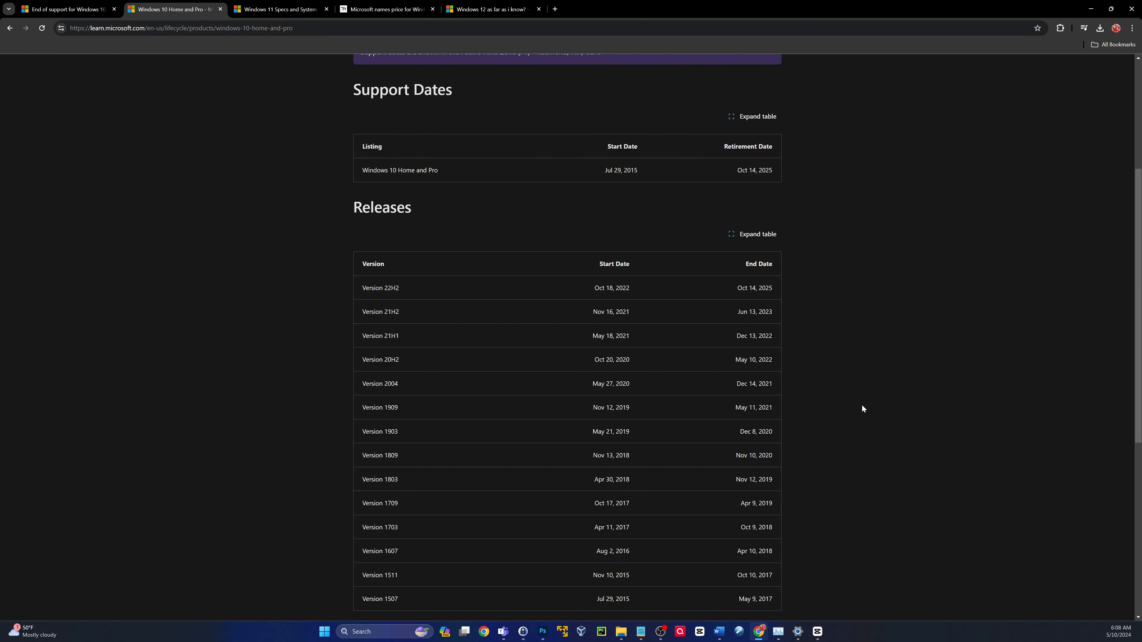
pyautogui.scroll(-3)
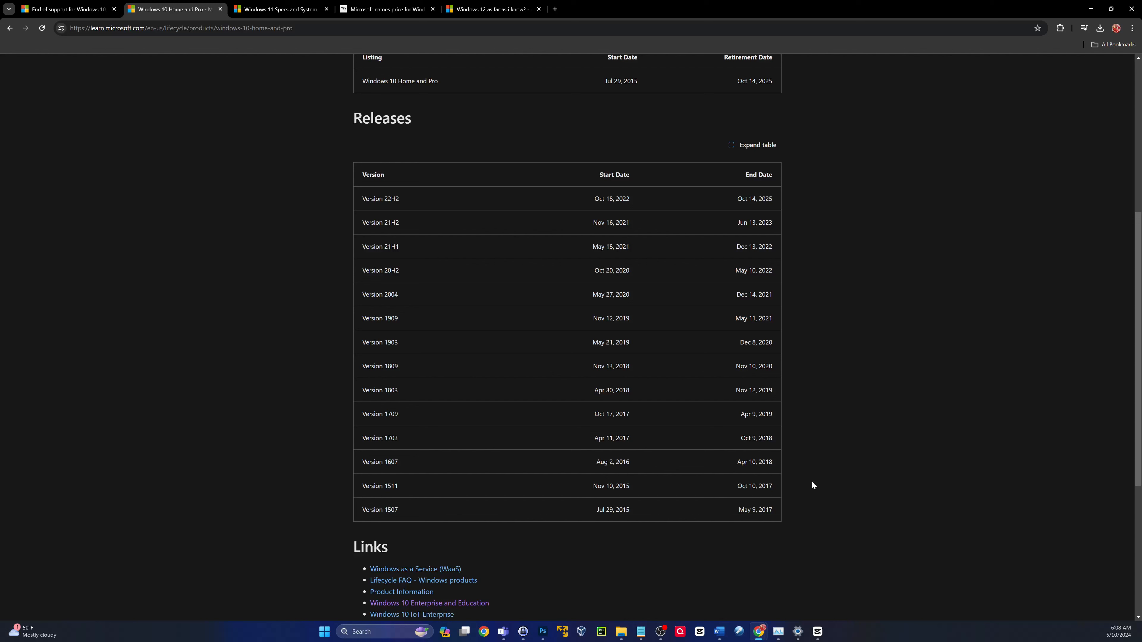
pyautogui.moveTo(740, 383)
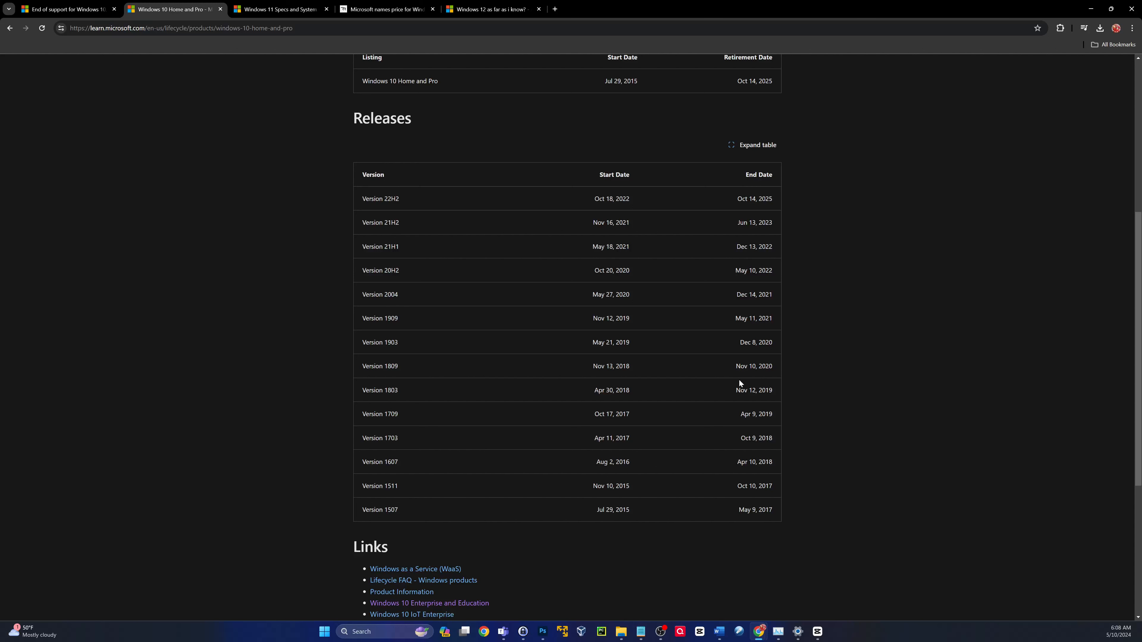
pyautogui.moveTo(755, 376)
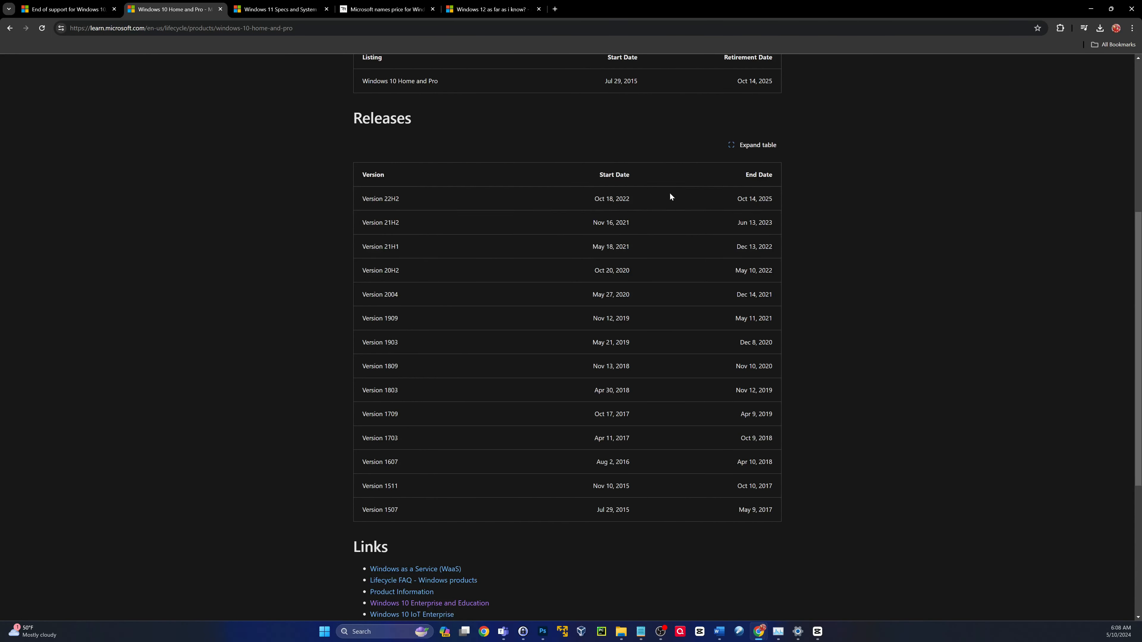
pyautogui.moveTo(624, 532)
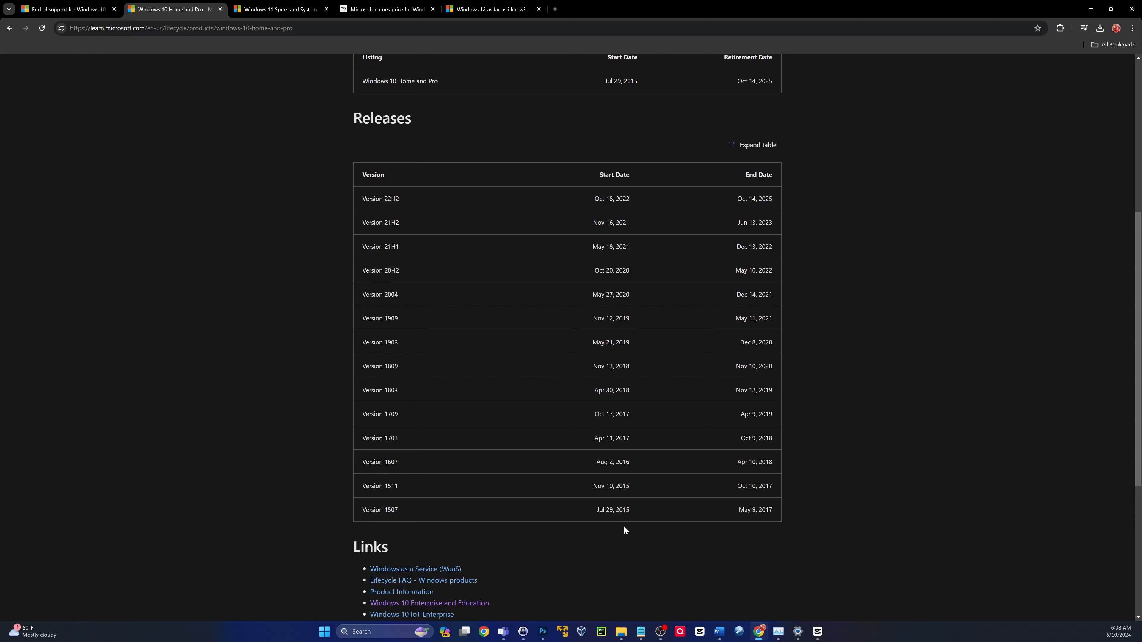
pyautogui.moveTo(635, 264)
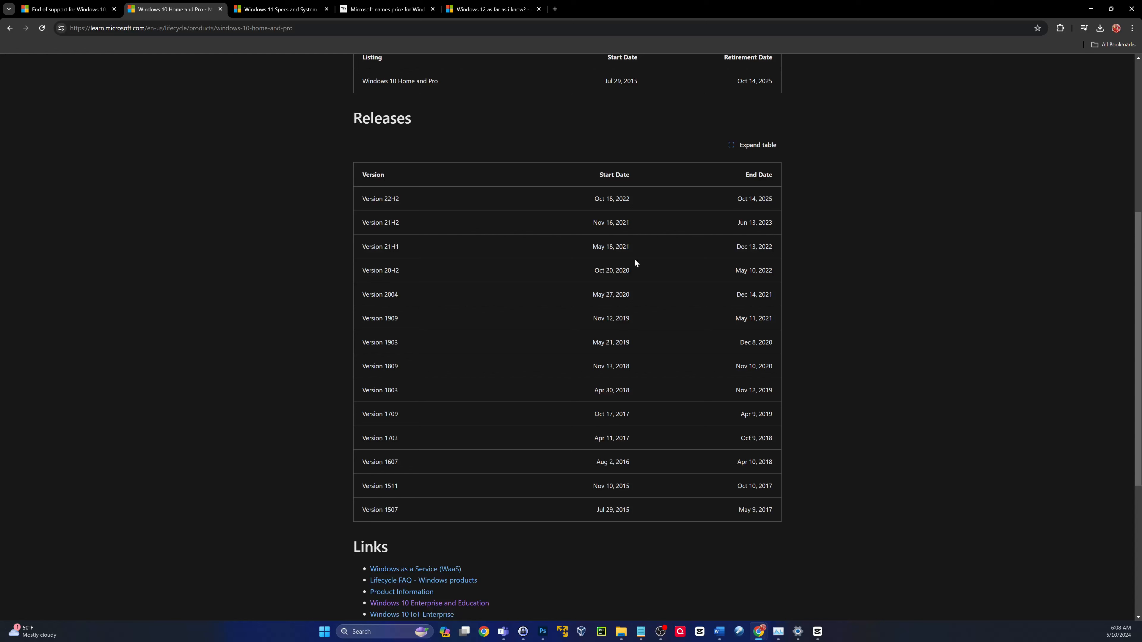
pyautogui.moveTo(604, 309)
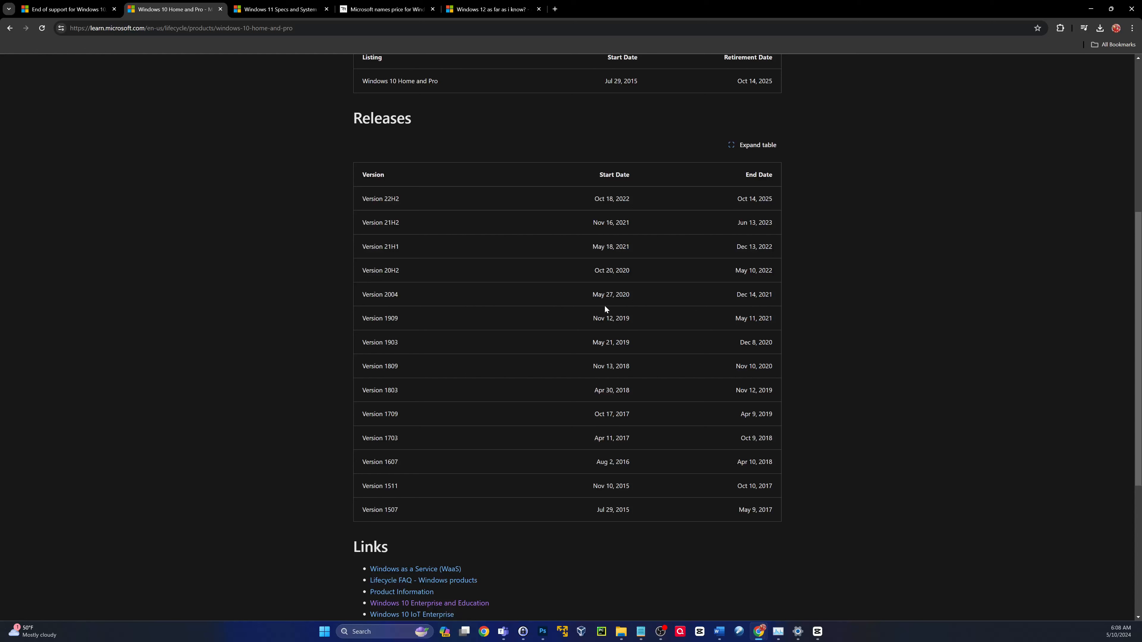
pyautogui.moveTo(390, 456)
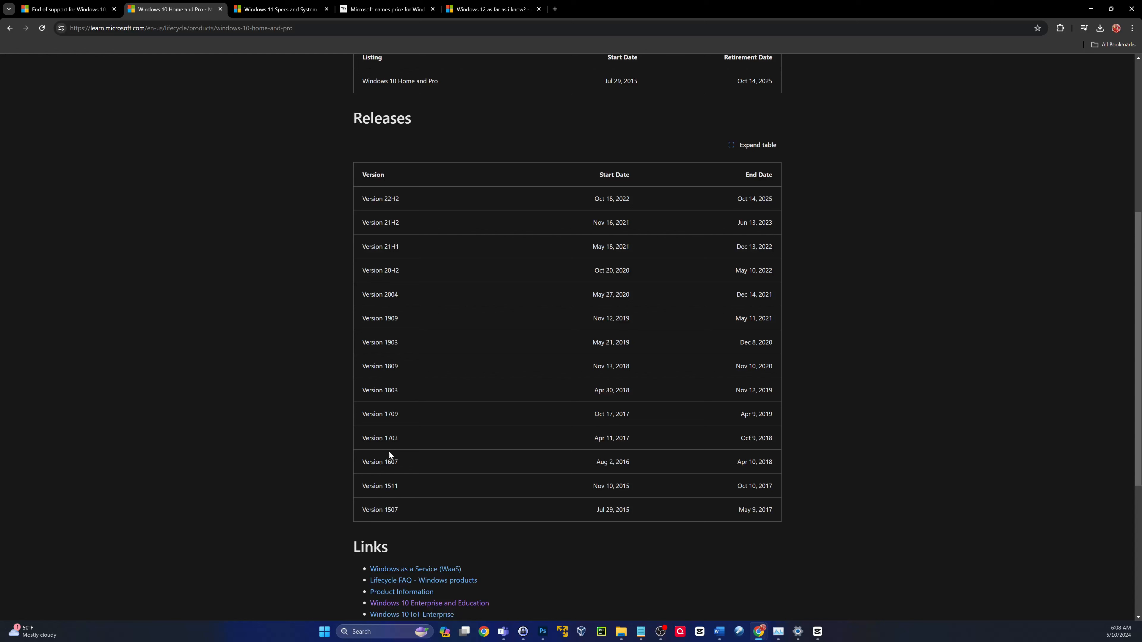
pyautogui.moveTo(416, 185)
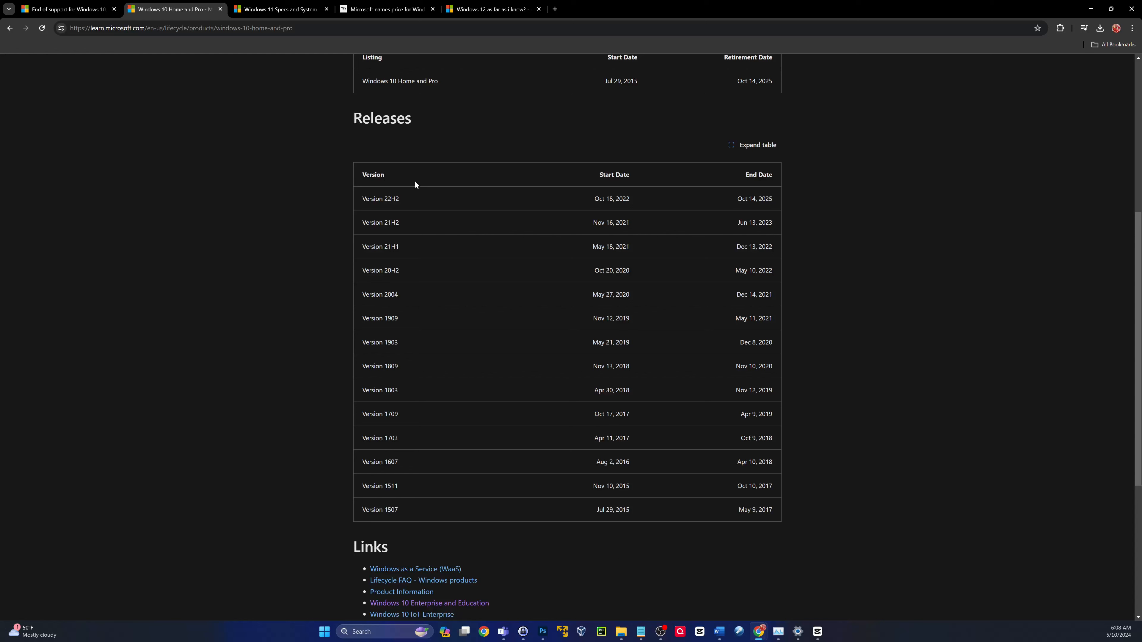
pyautogui.moveTo(393, 517)
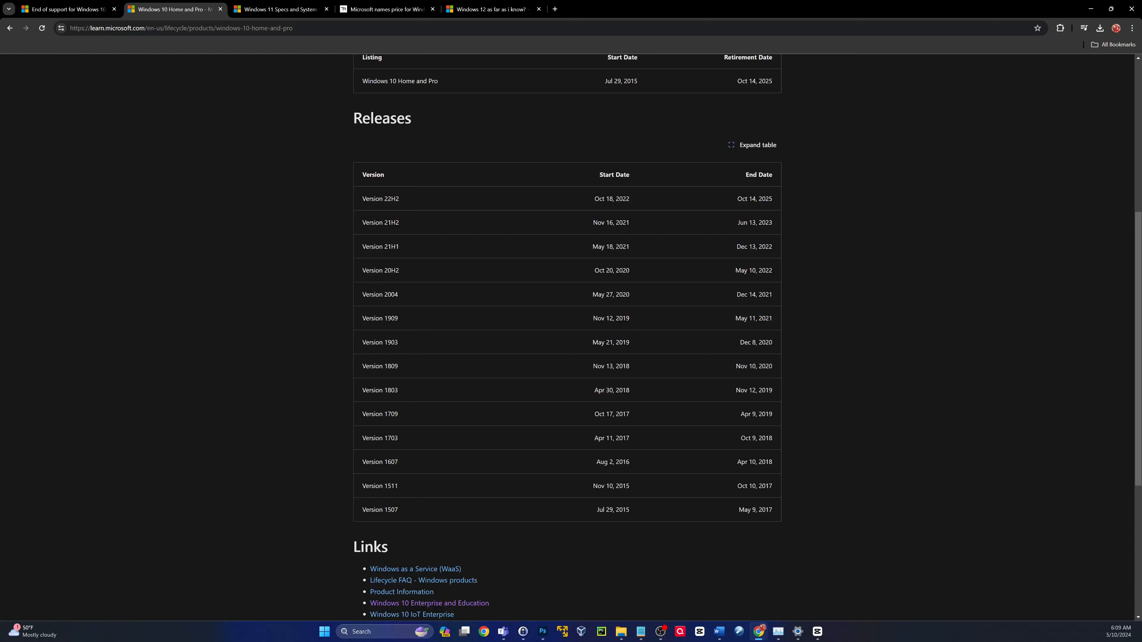
pyautogui.moveTo(518, 203)
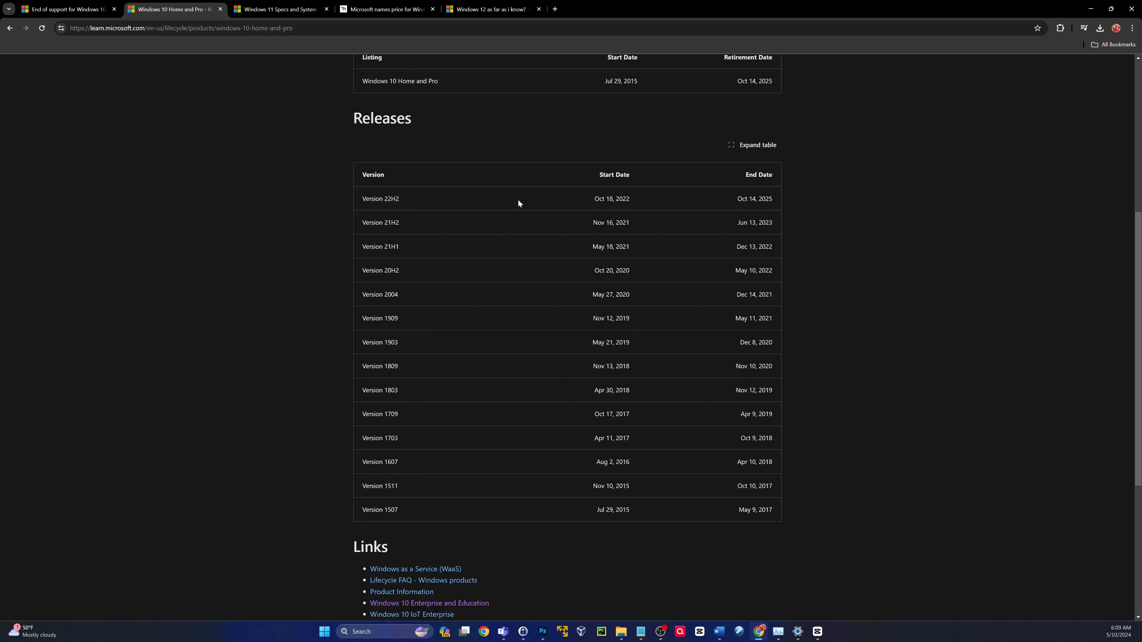
pyautogui.moveTo(372, 209)
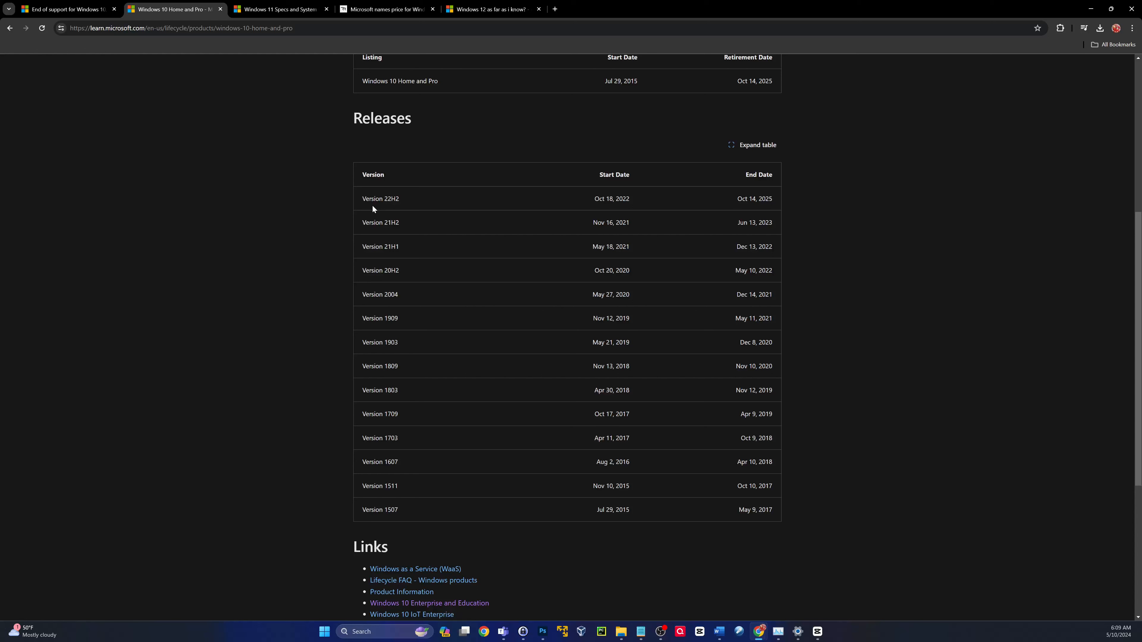
pyautogui.moveTo(573, 199)
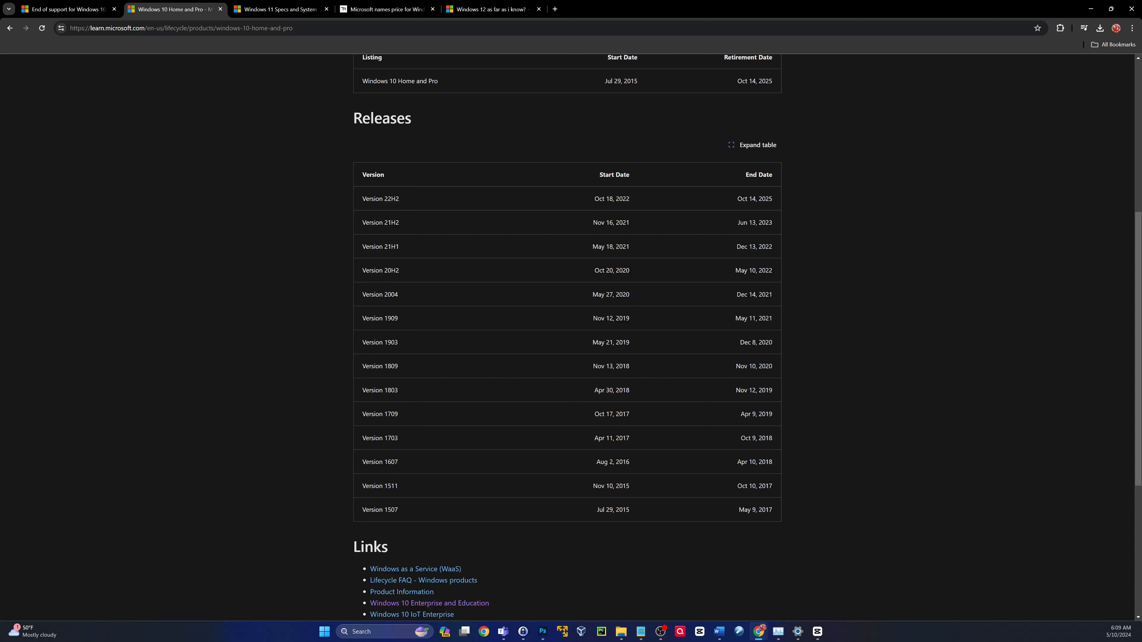
pyautogui.moveTo(757, 242)
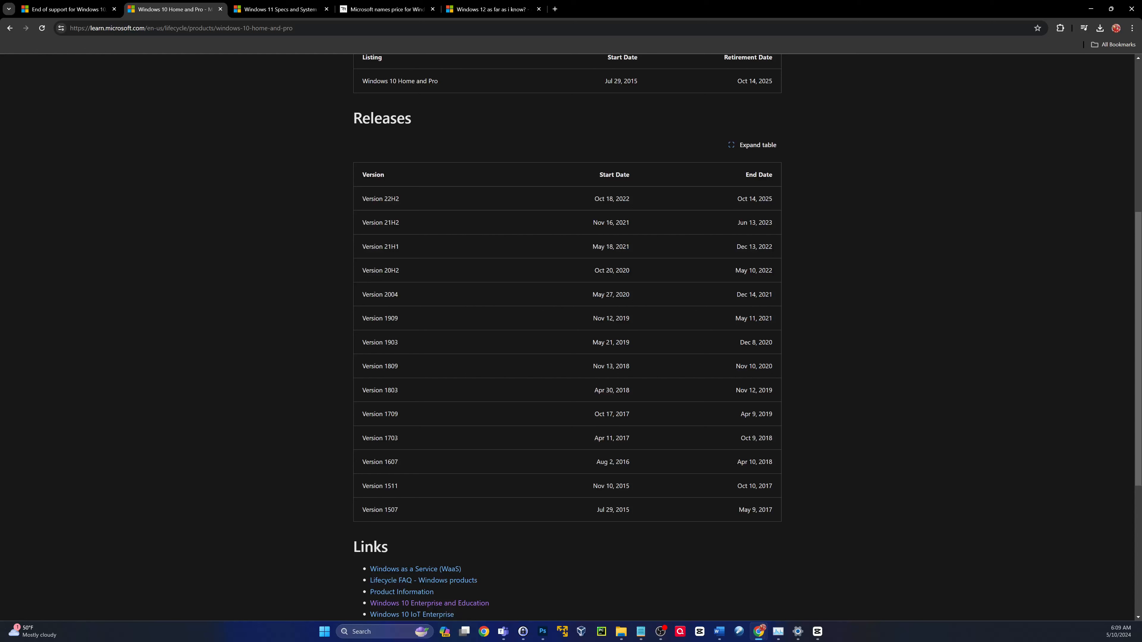
pyautogui.moveTo(418, 201)
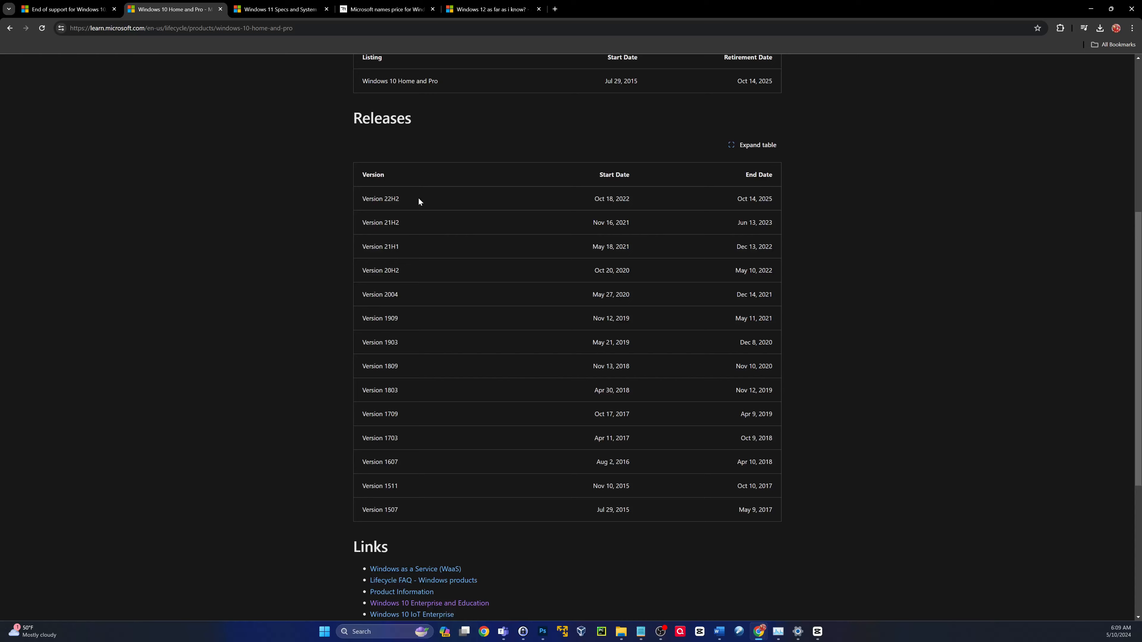
pyautogui.moveTo(766, 213)
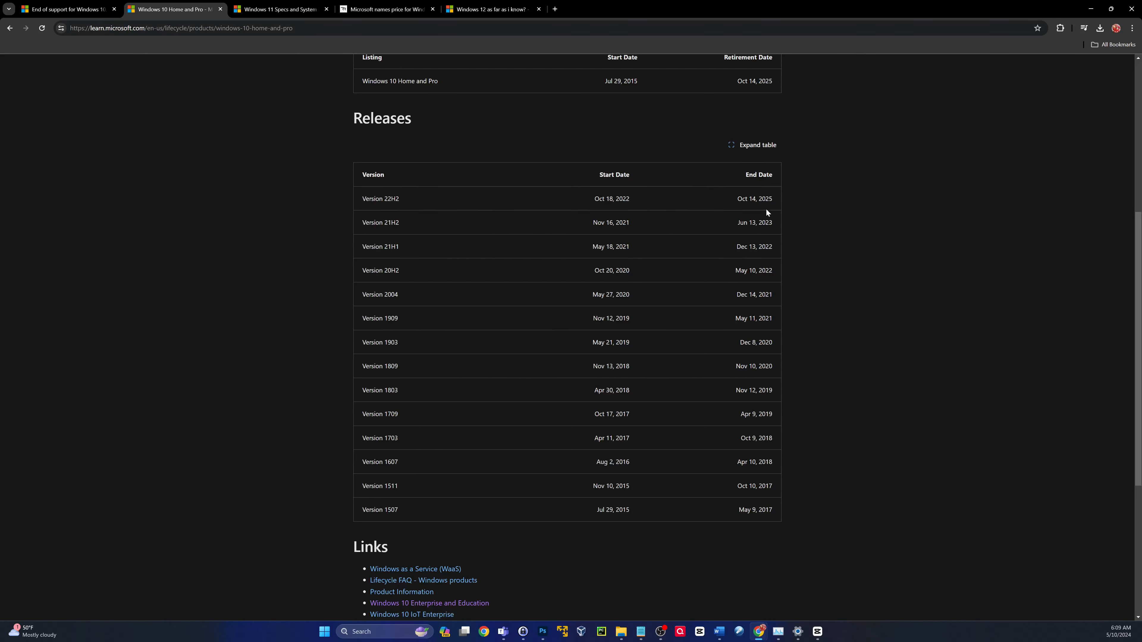
pyautogui.scroll(3)
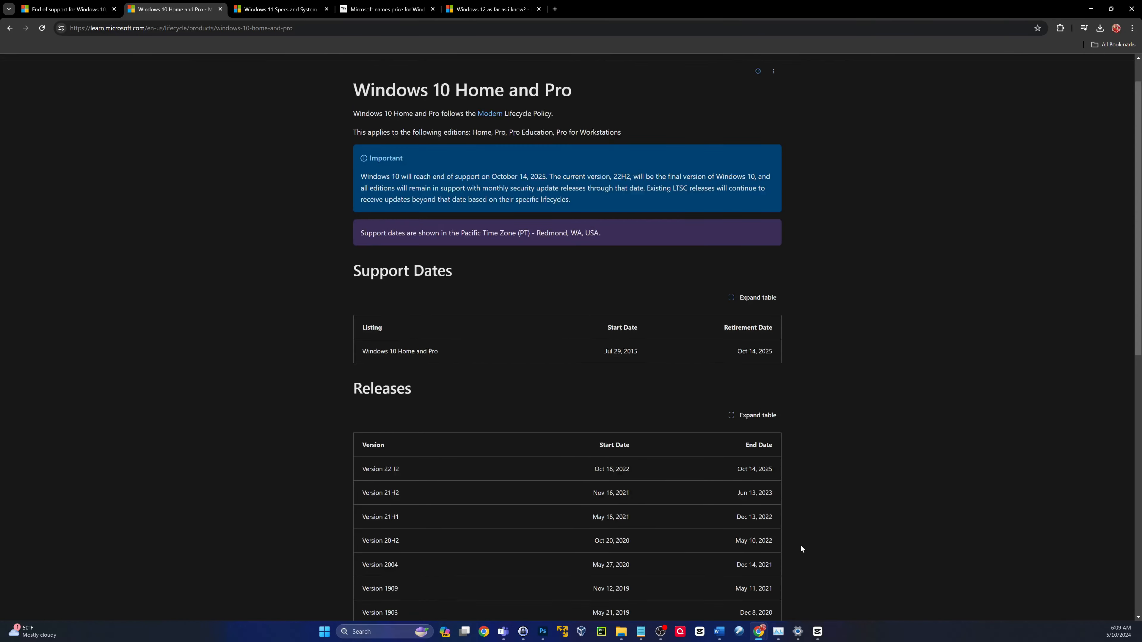
pyautogui.click(281, 9)
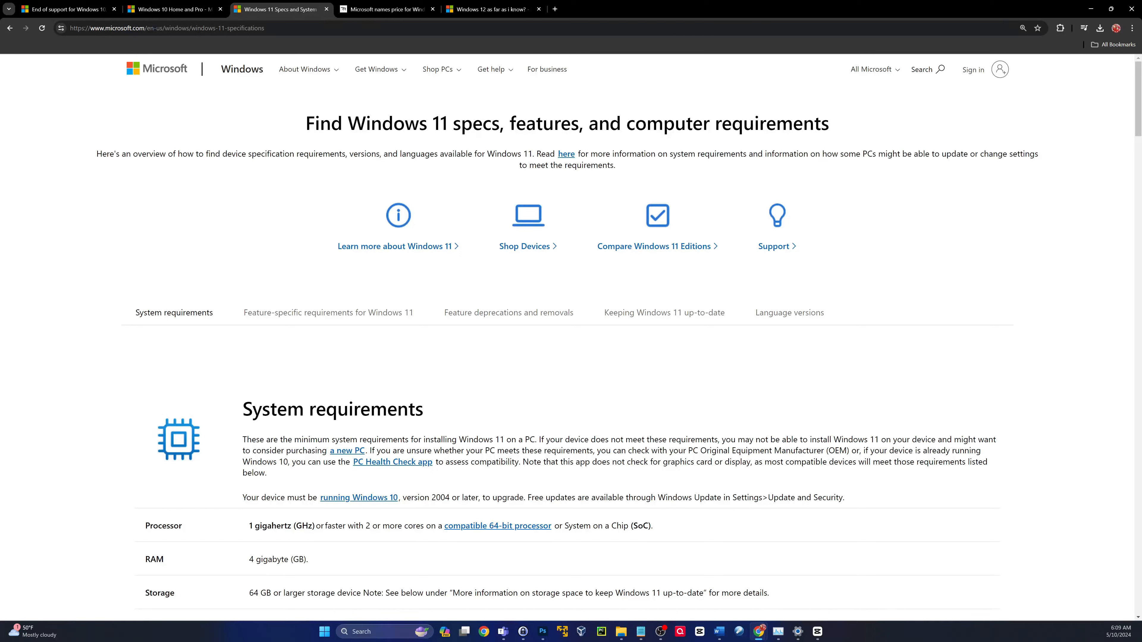
pyautogui.moveTo(586, 414)
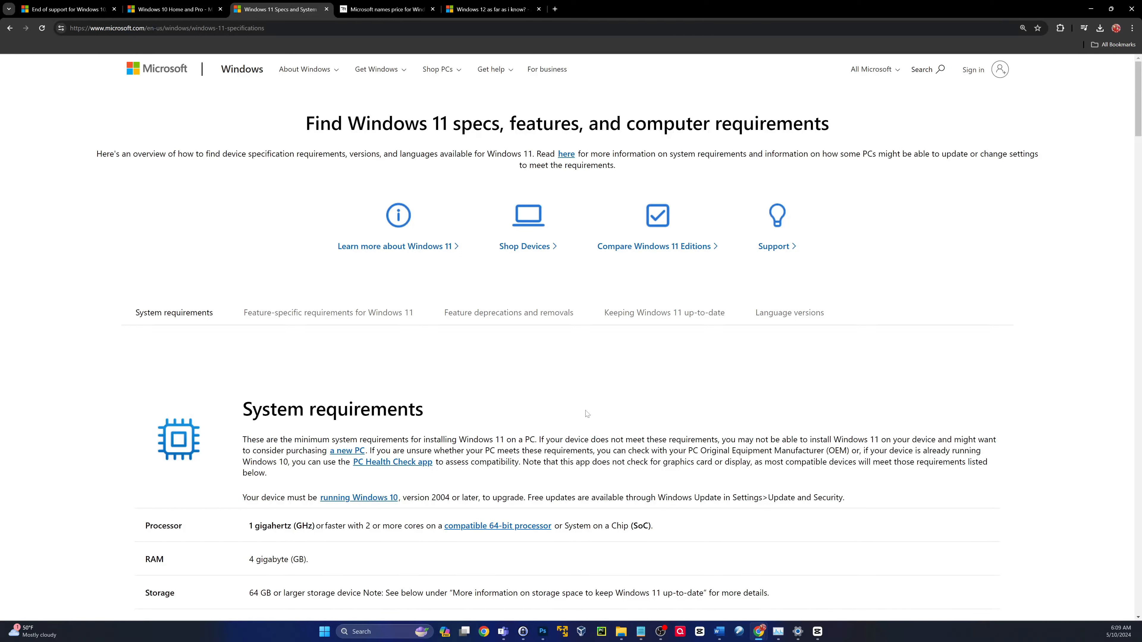
pyautogui.moveTo(586, 366)
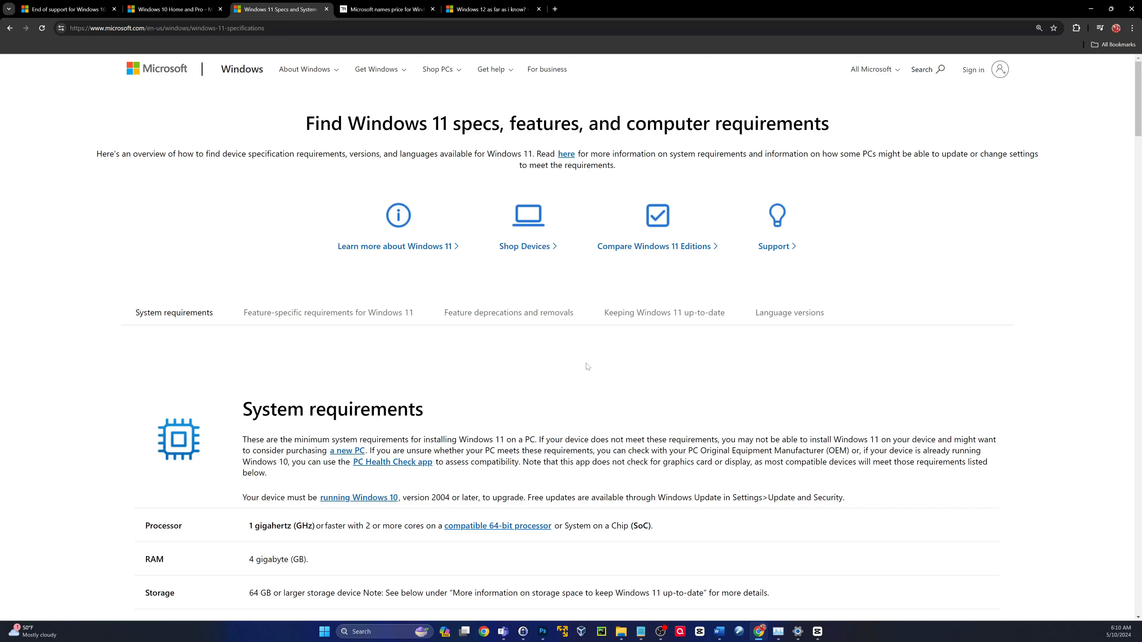
pyautogui.moveTo(408, 378)
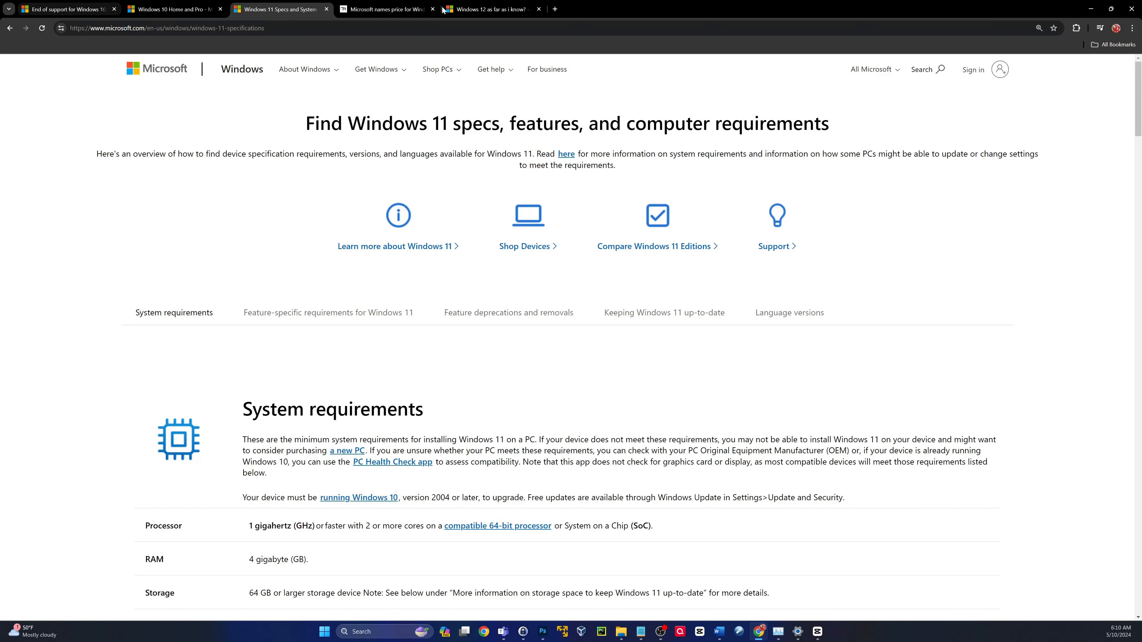
# Reveal the firmware, TPM 2.0, graphics, display and internet/account rows of the System requirements table.
pyautogui.scroll(-3)
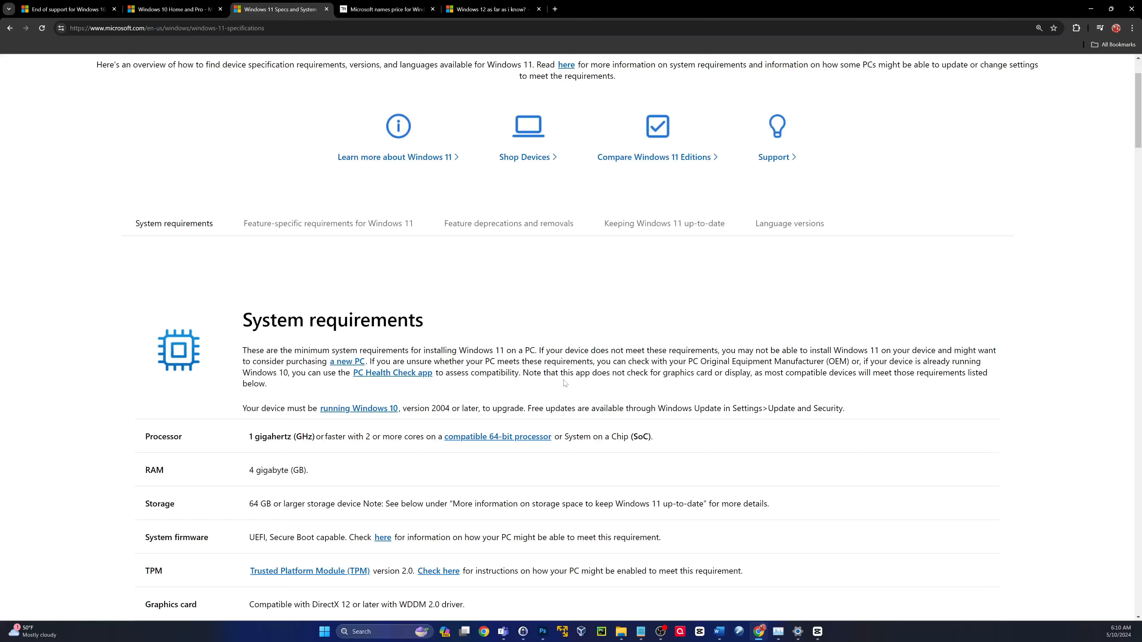
pyautogui.scroll(-3)
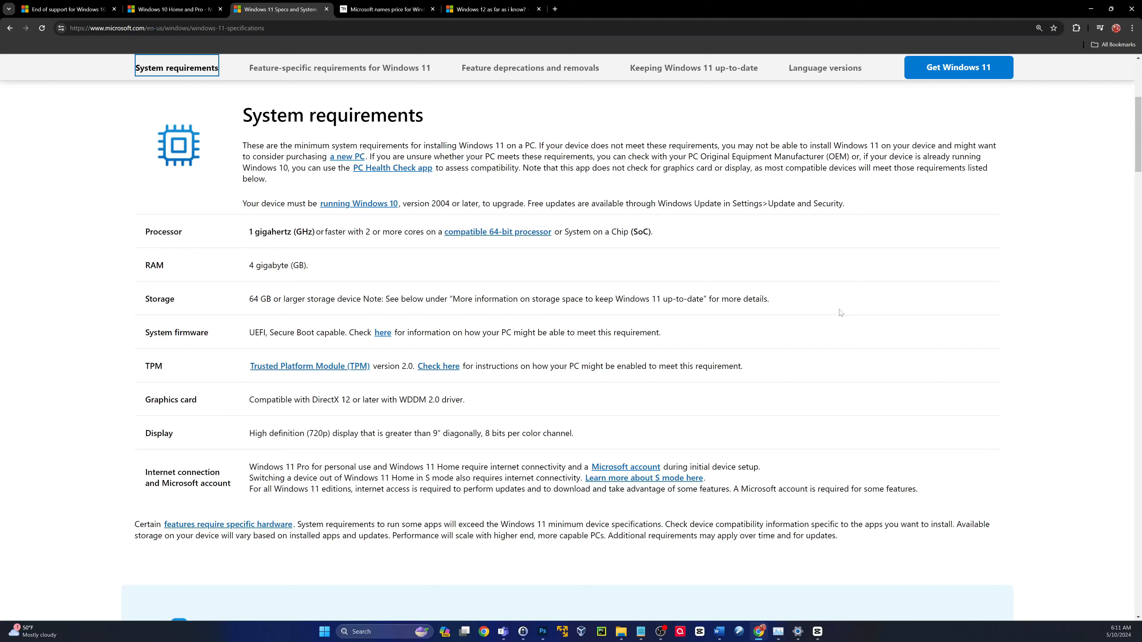
pyautogui.moveTo(611, 360)
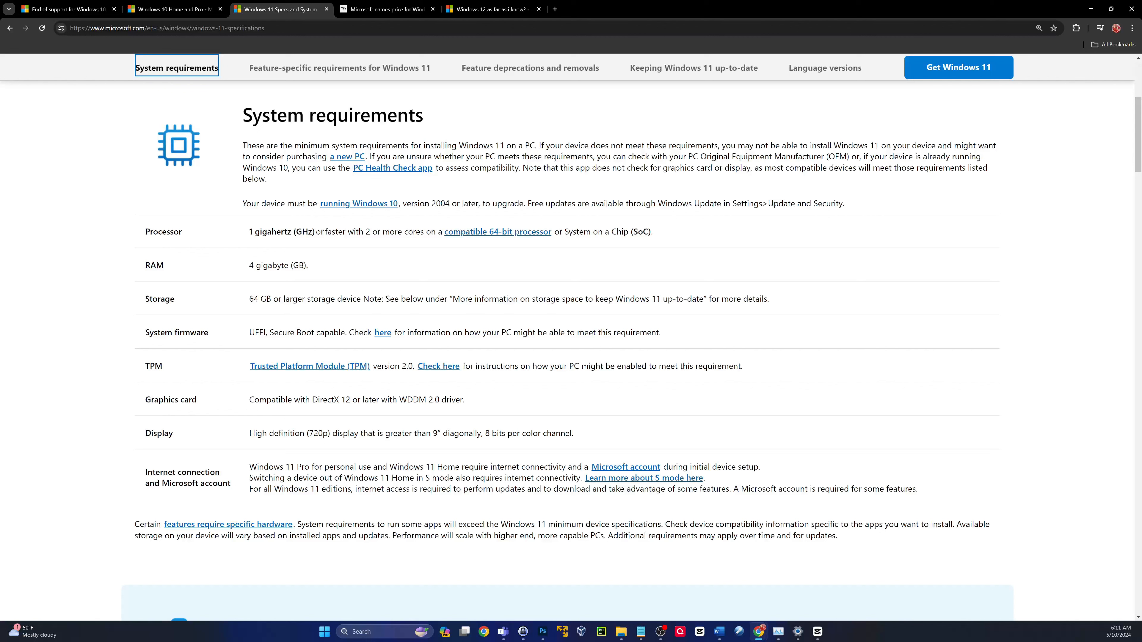
pyautogui.moveTo(373, 289)
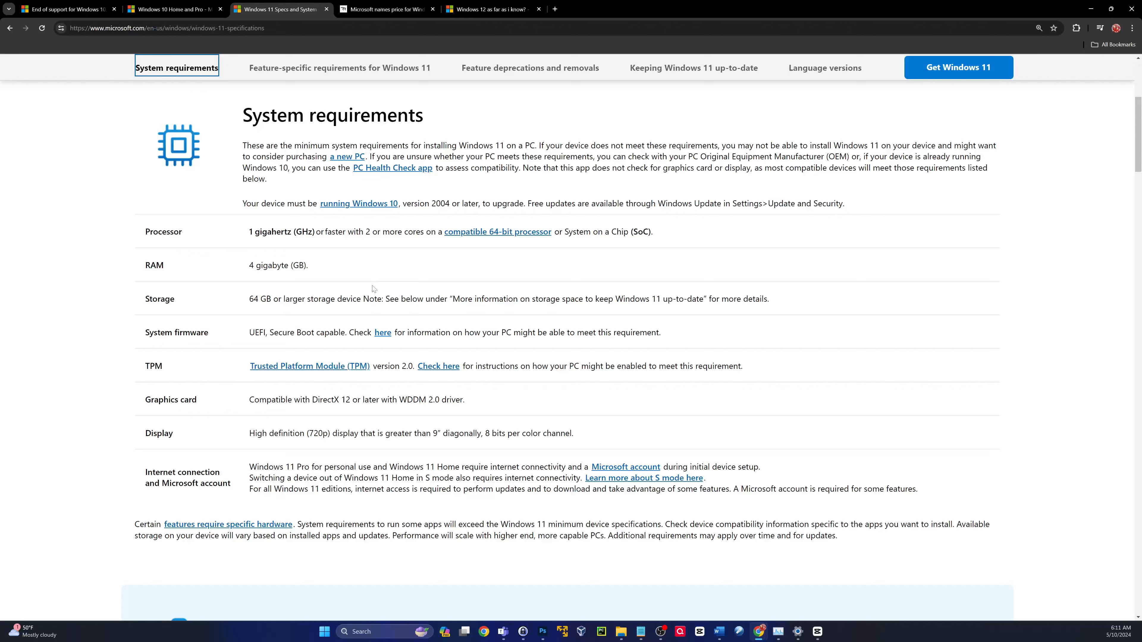
pyautogui.moveTo(480, 313)
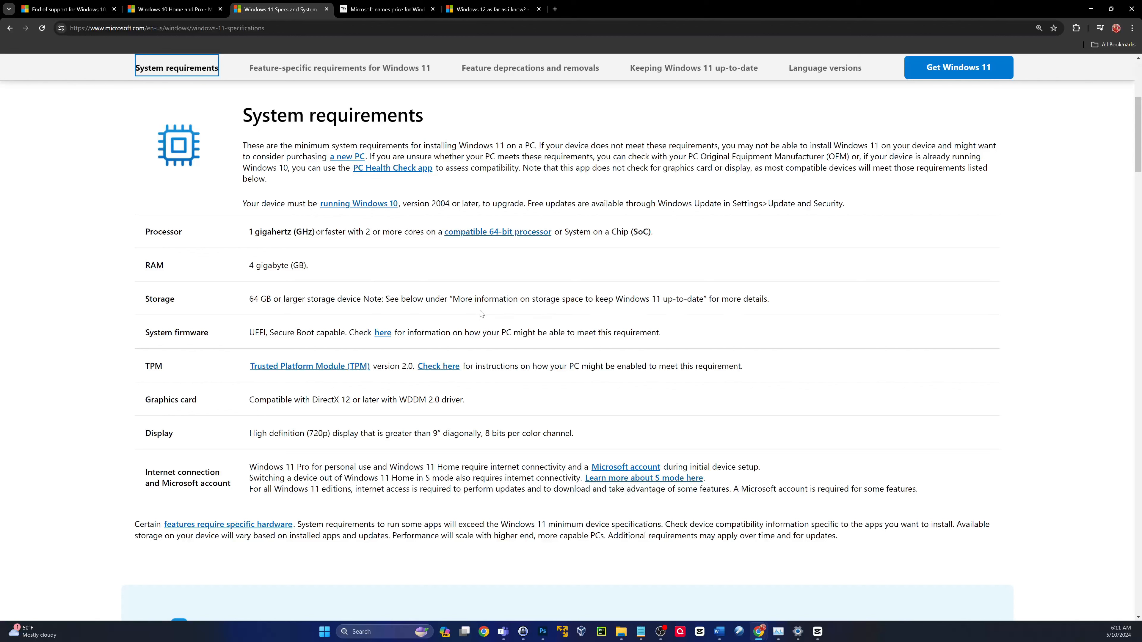
pyautogui.moveTo(481, 267)
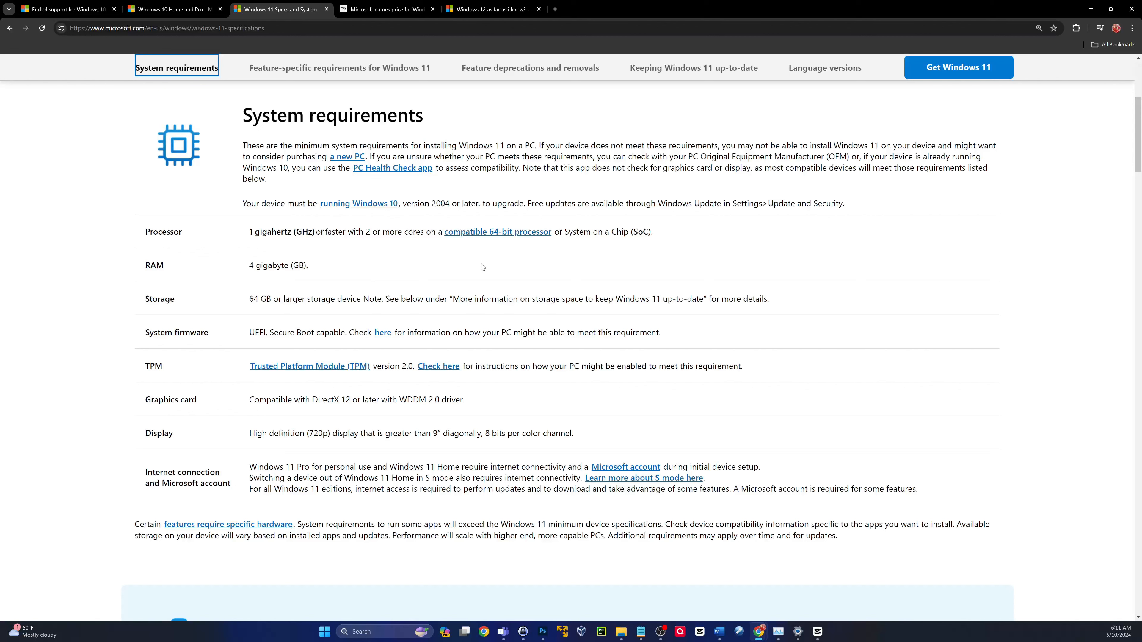
pyautogui.moveTo(652, 388)
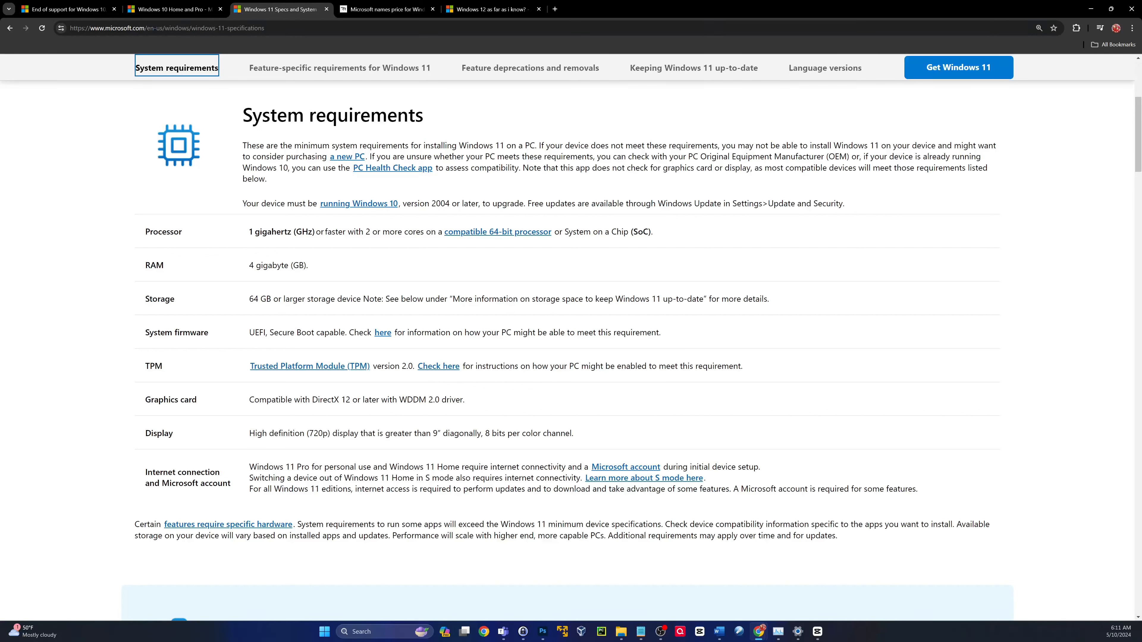
# Switch to Resource Recycling's Windows 10 extended-support pricing article and read the business pricing passages.
pyautogui.click(382, 9)
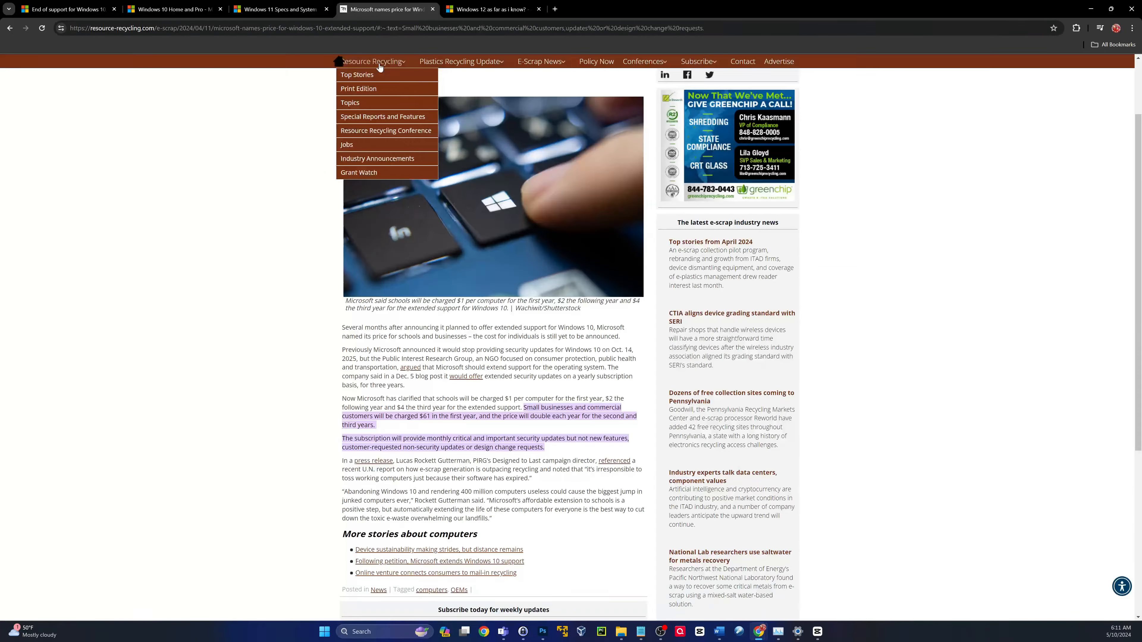
pyautogui.click(266, 463)
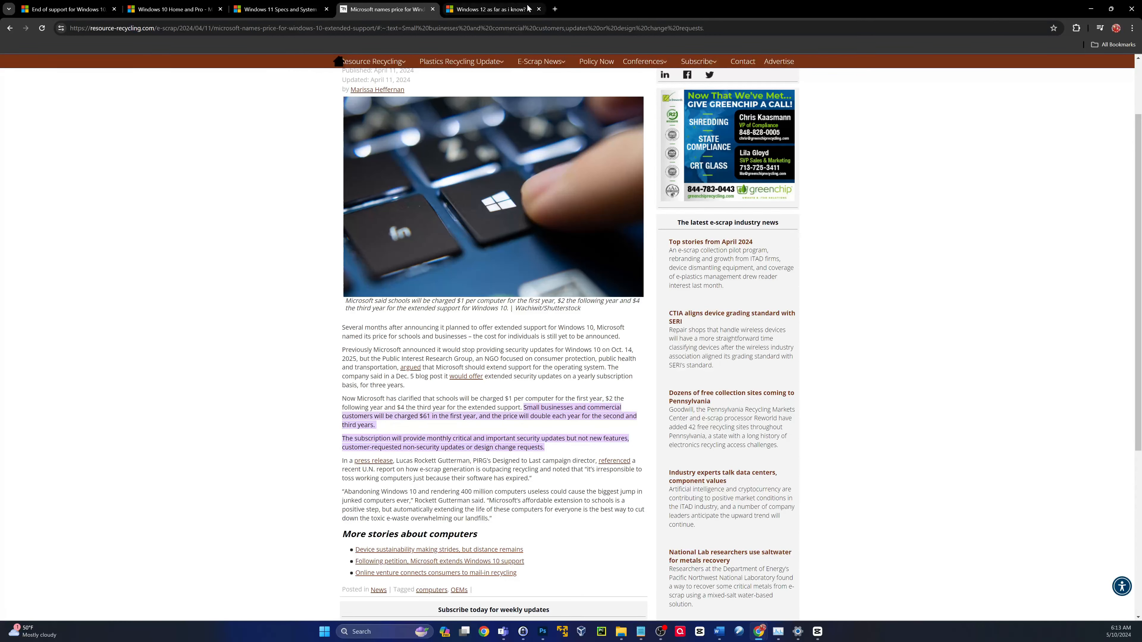
# Read the 'Windows 12 as far as i know?' Tech Community post, then return to the Windows 10 end-of-support page.
pyautogui.click(493, 9)
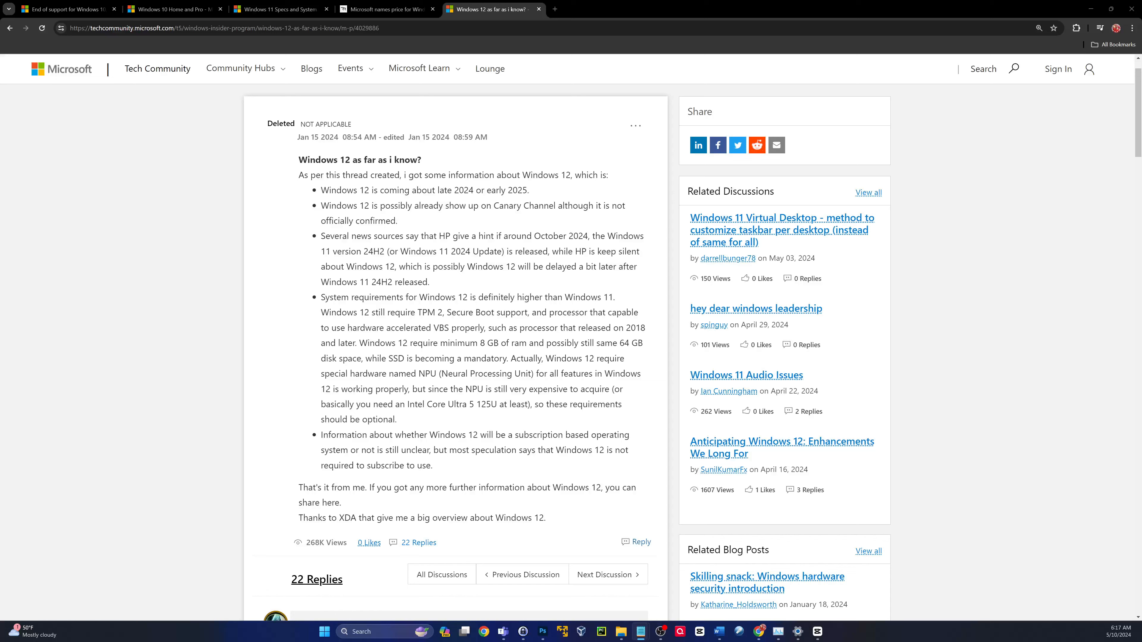
pyautogui.moveTo(39, 321)
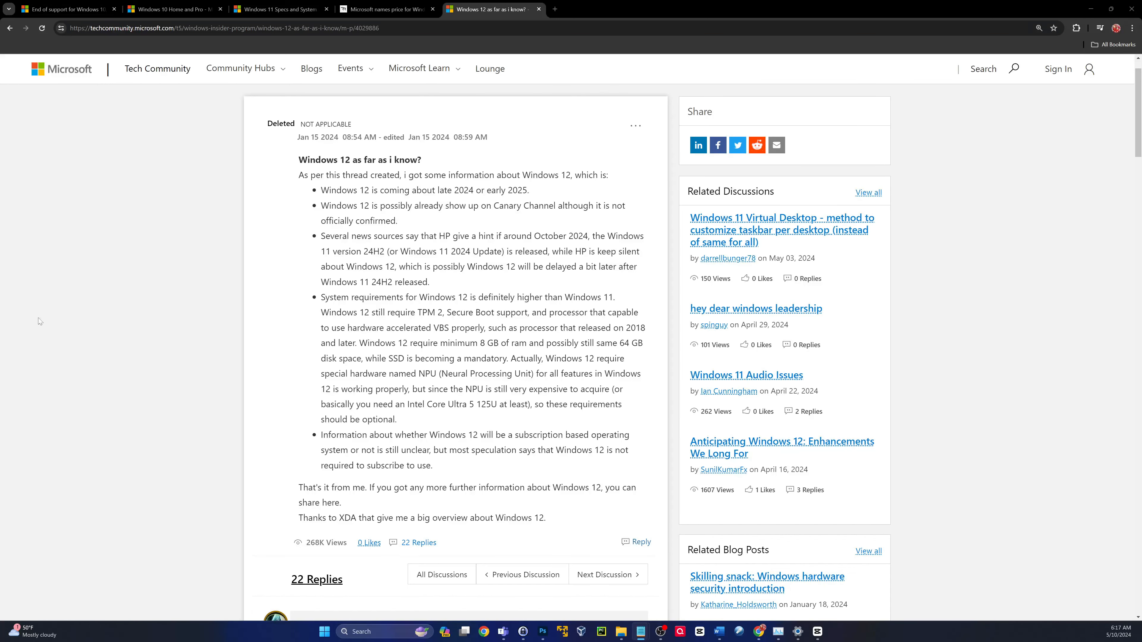
pyautogui.click(65, 9)
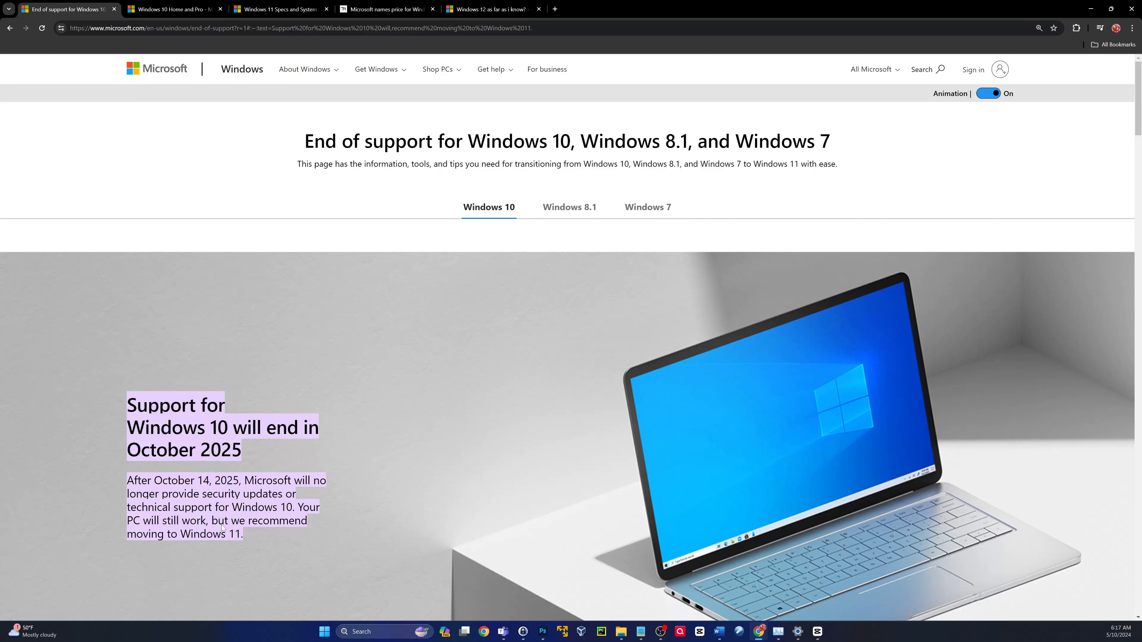
pyautogui.moveTo(188, 542)
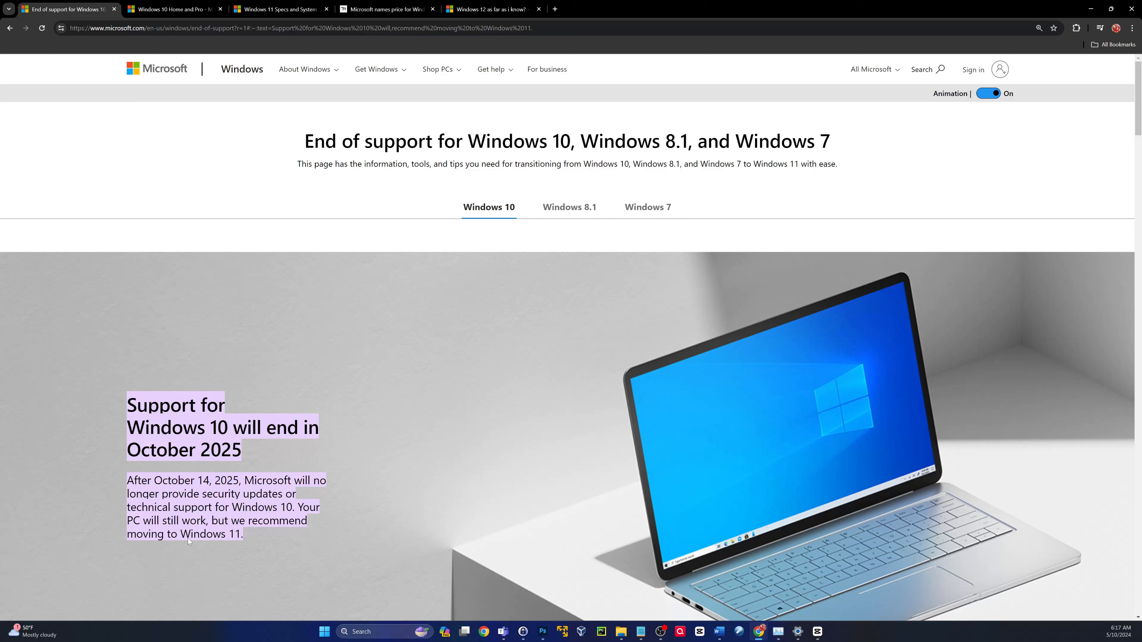
pyautogui.moveTo(214, 546)
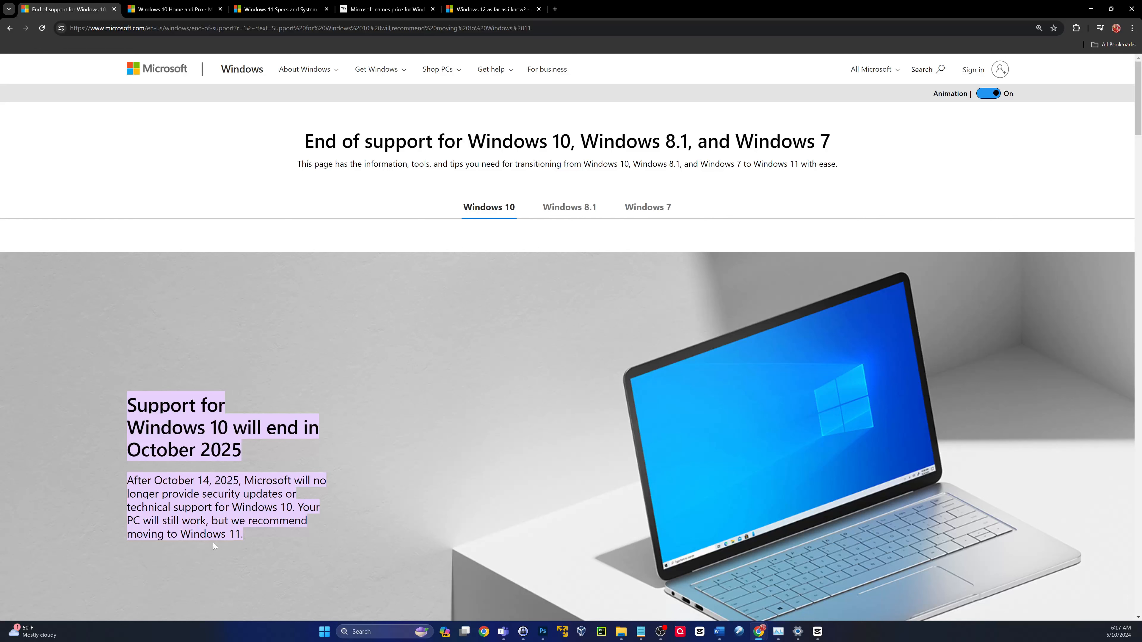